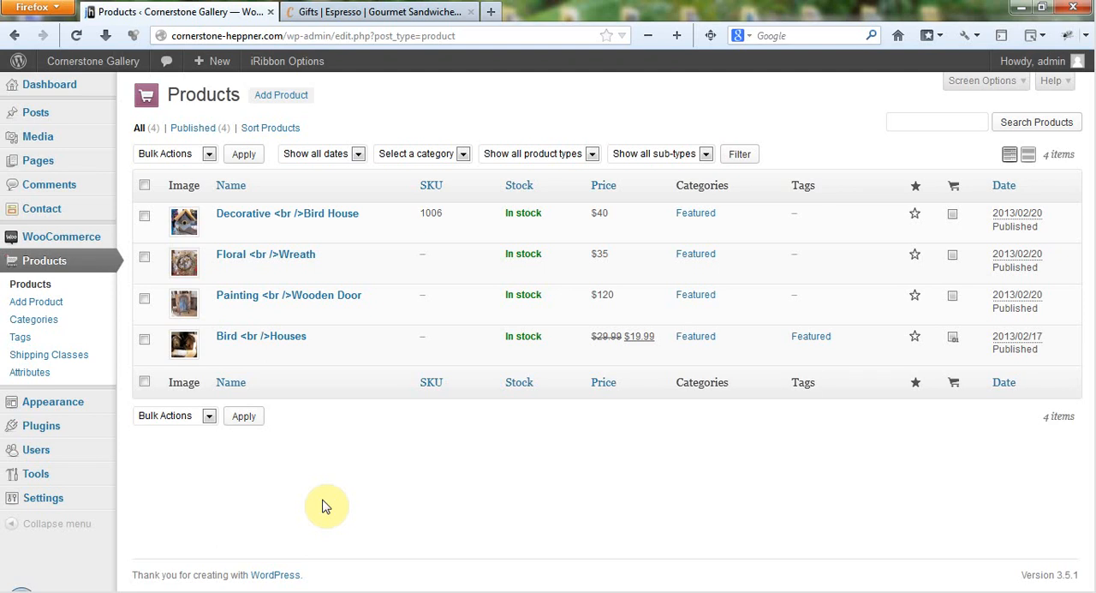
mouse_move(243, 414)
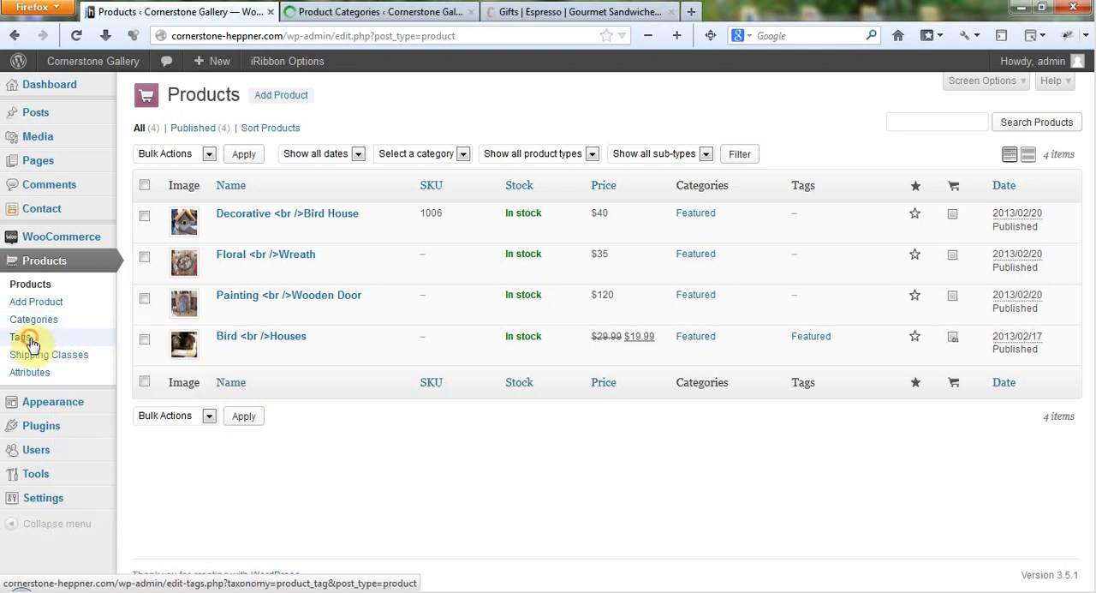
Step: Glance at the product tags list and the shop front page, then land on the categories list showing only Featured
left_click(21, 335)
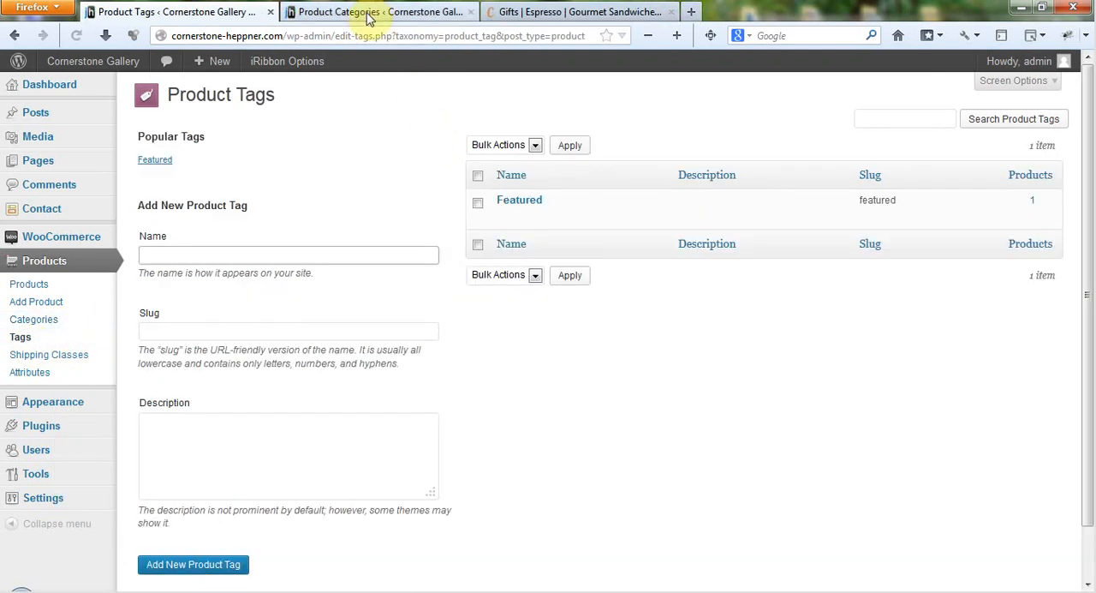
left_click(376, 10)
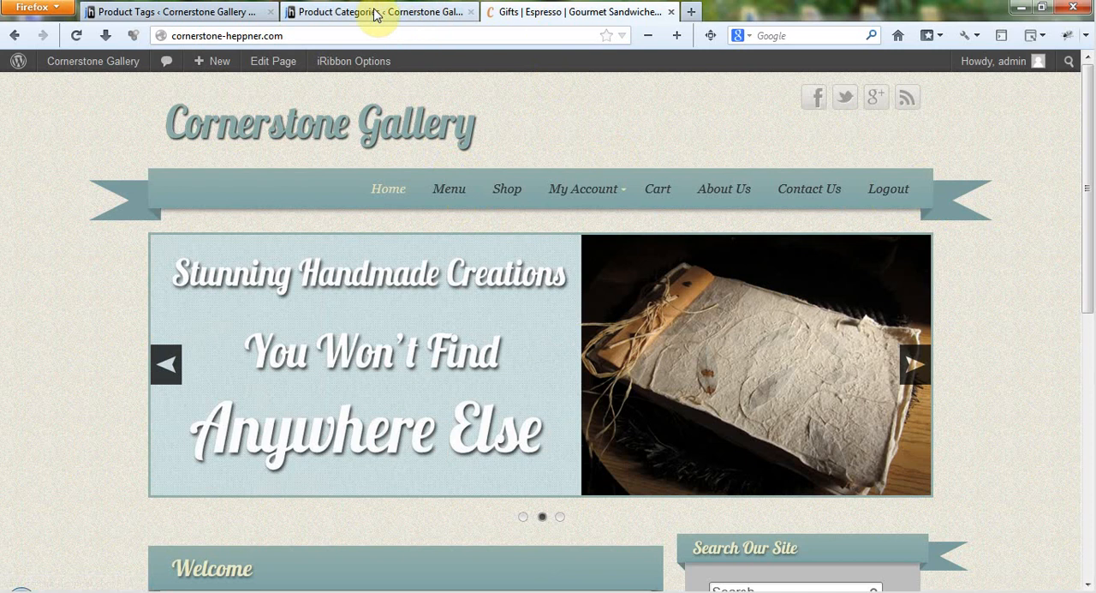
left_click(377, 10)
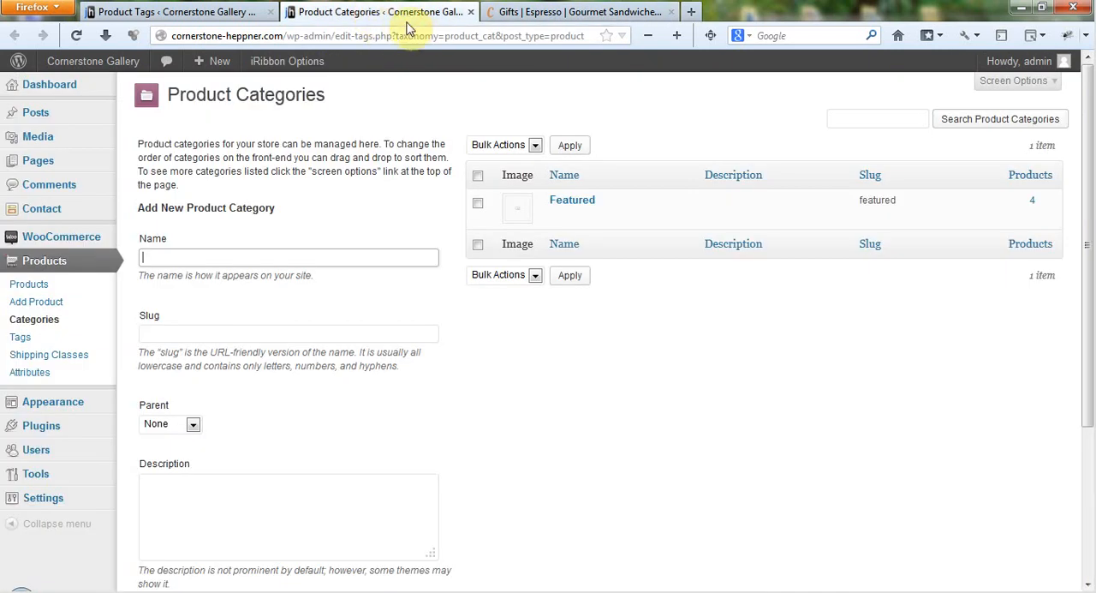
left_click(579, 10)
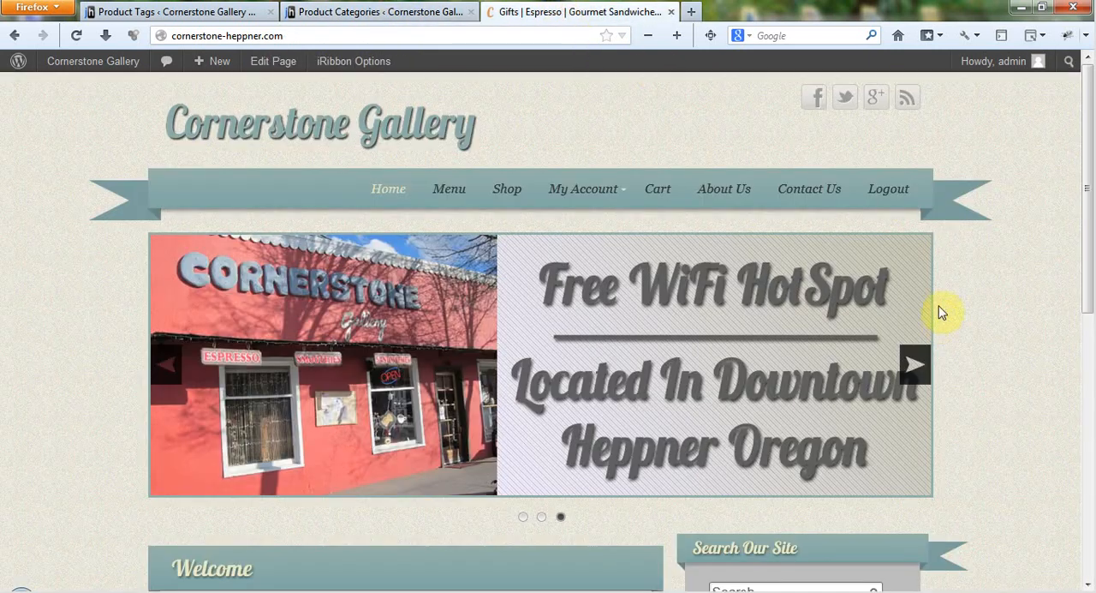
scroll("down", 3)
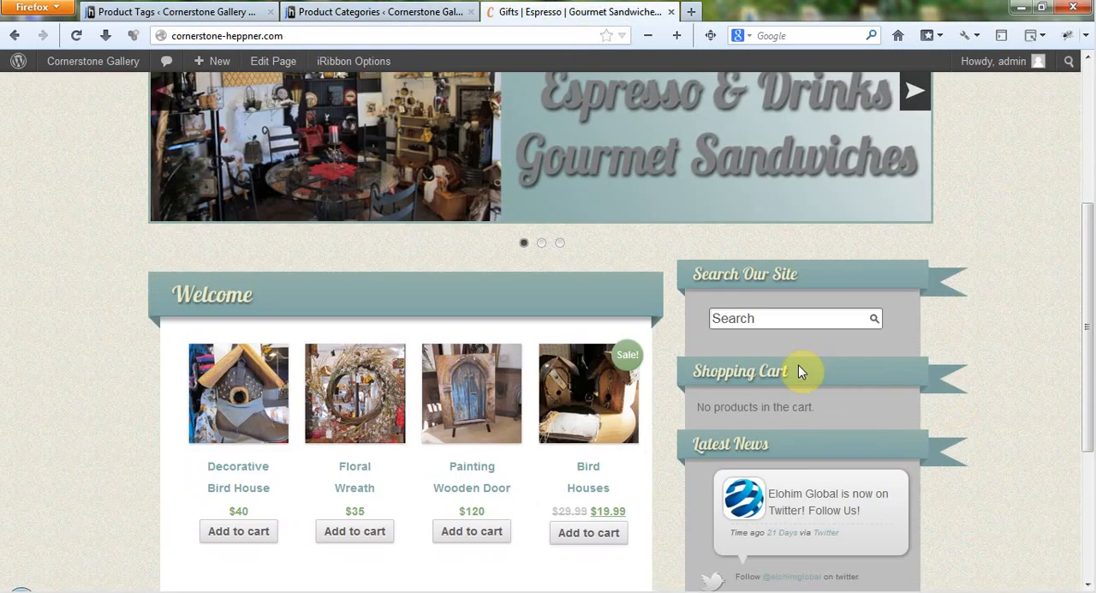
mouse_move(923, 236)
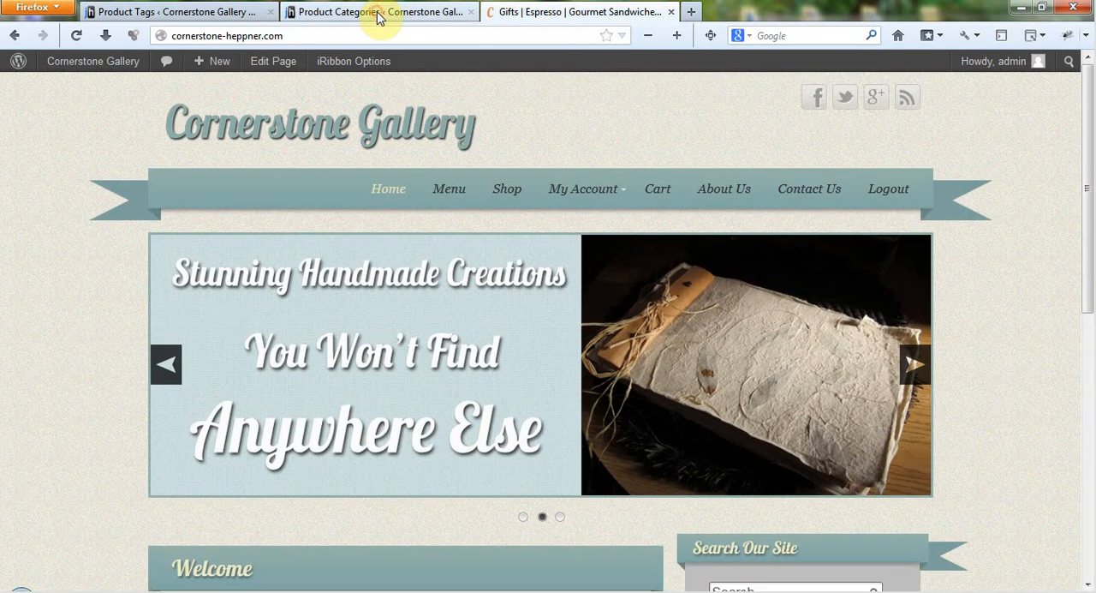
left_click(377, 10)
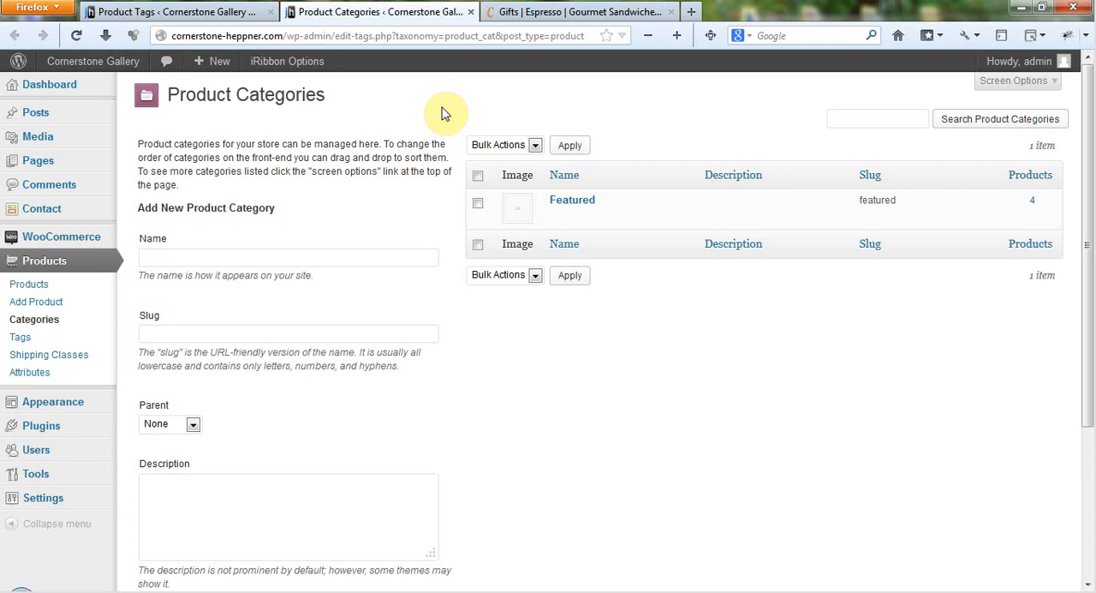
mouse_move(283, 257)
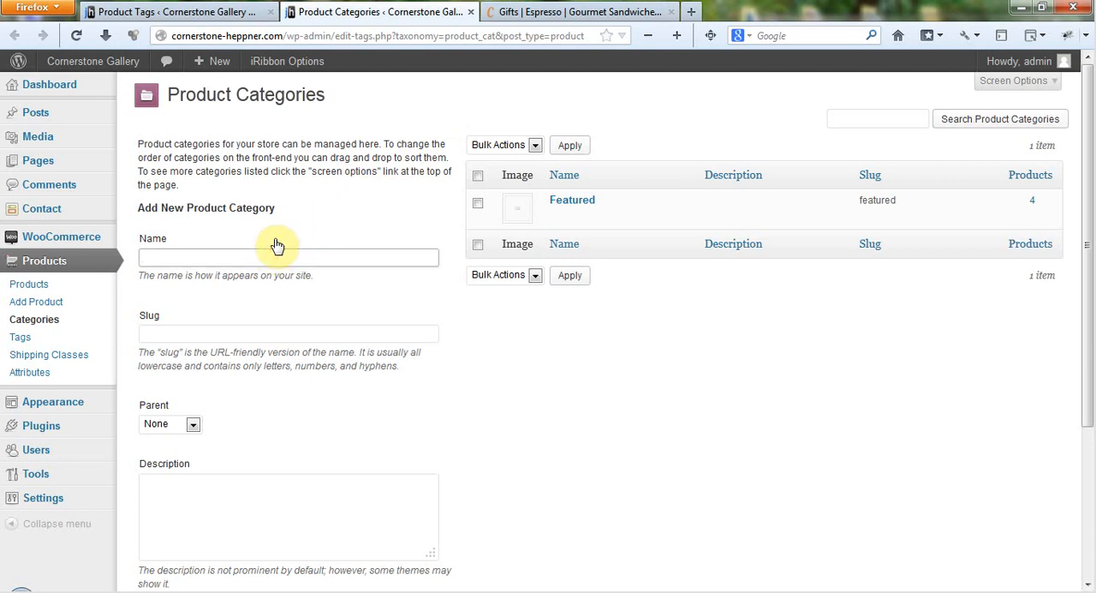
Step: Enter Paintings as the new category name and keep Parent set to None
type("Paintings")
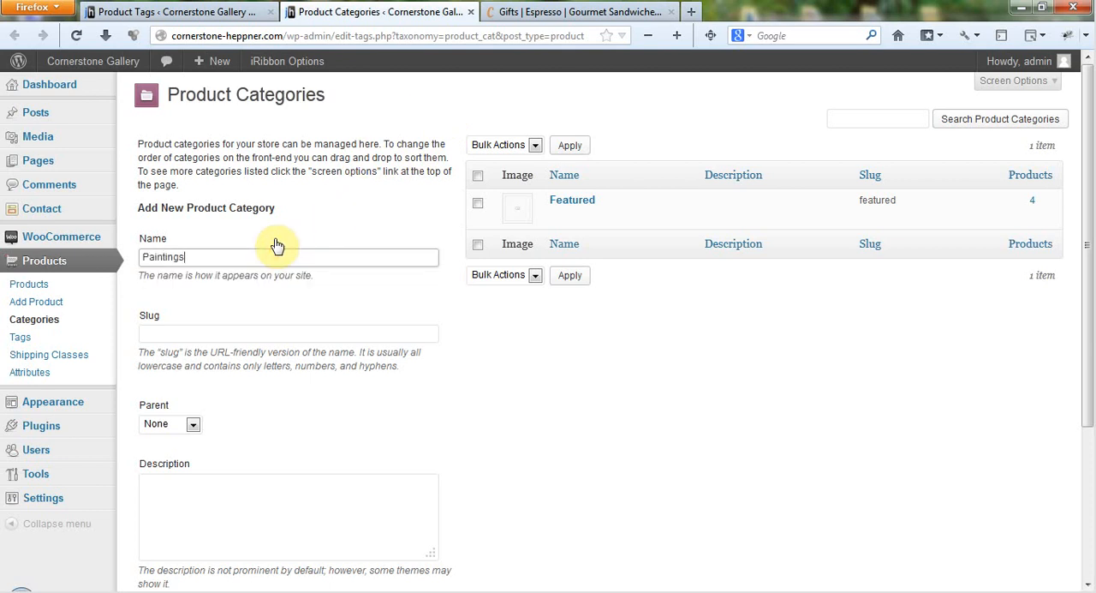
scroll("down", 3)
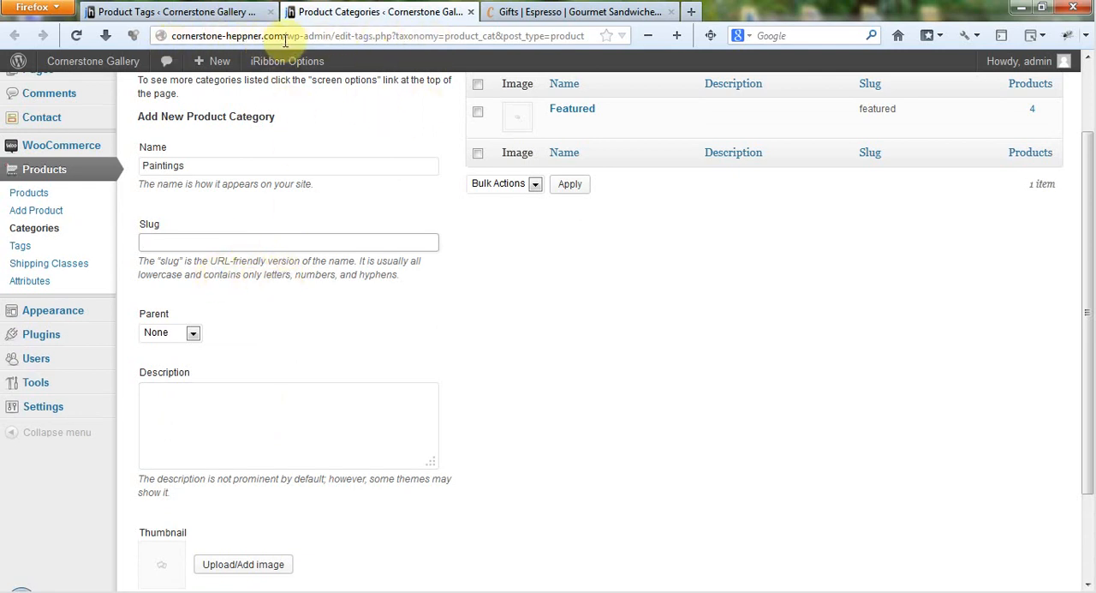
mouse_move(274, 244)
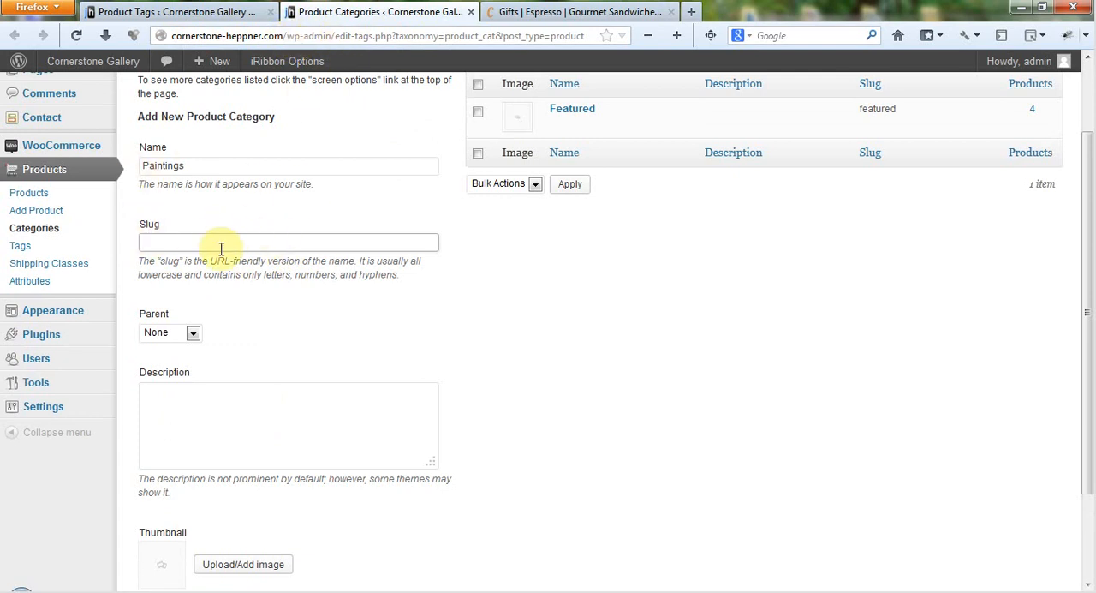
mouse_move(767, 291)
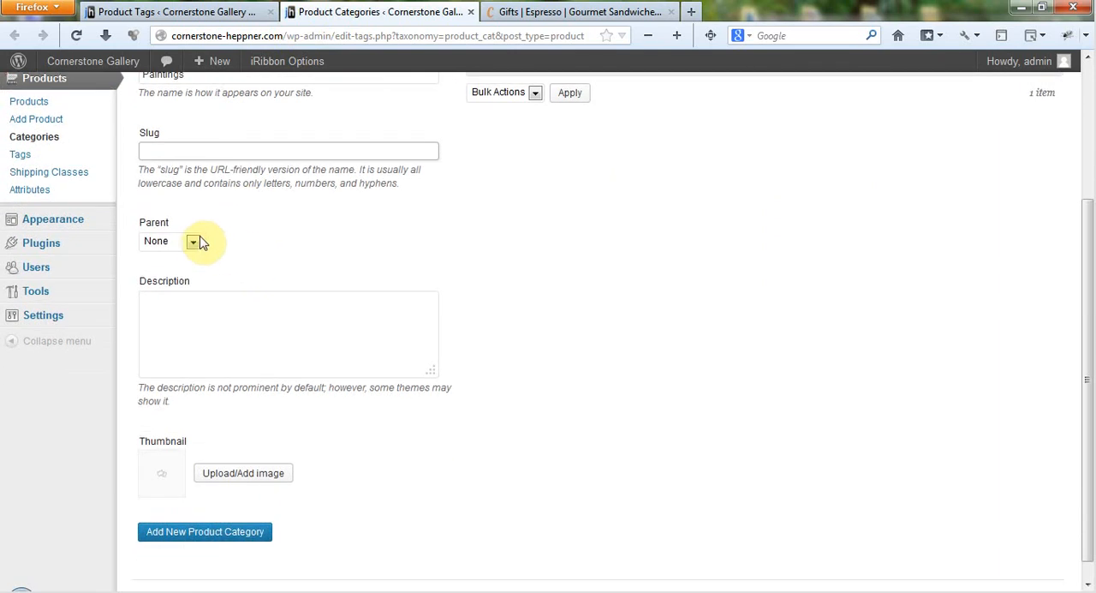
left_click(191, 240)
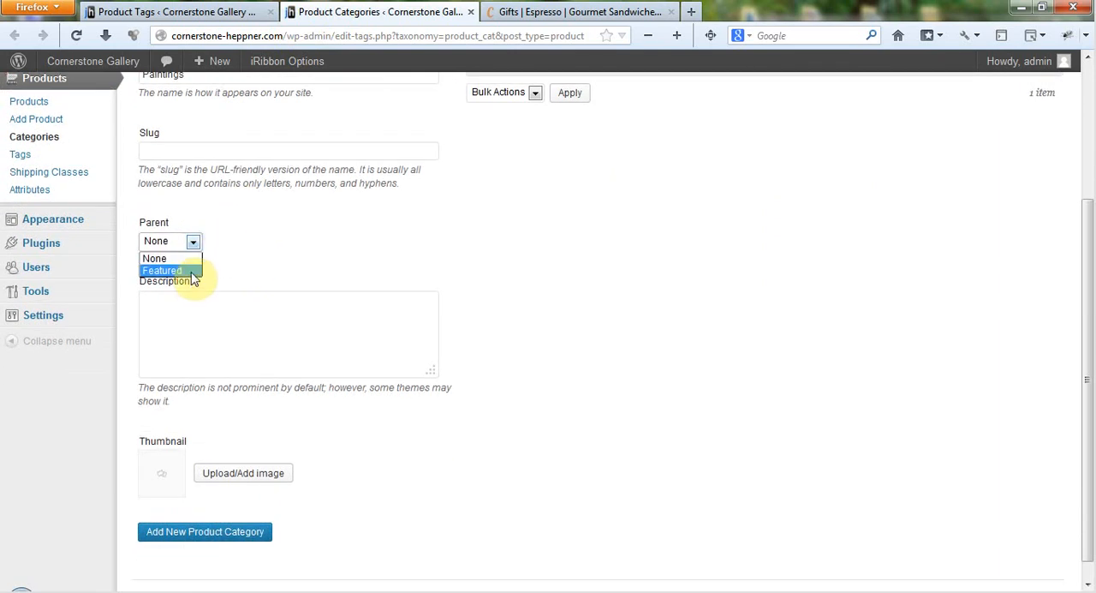
left_click(154, 257)
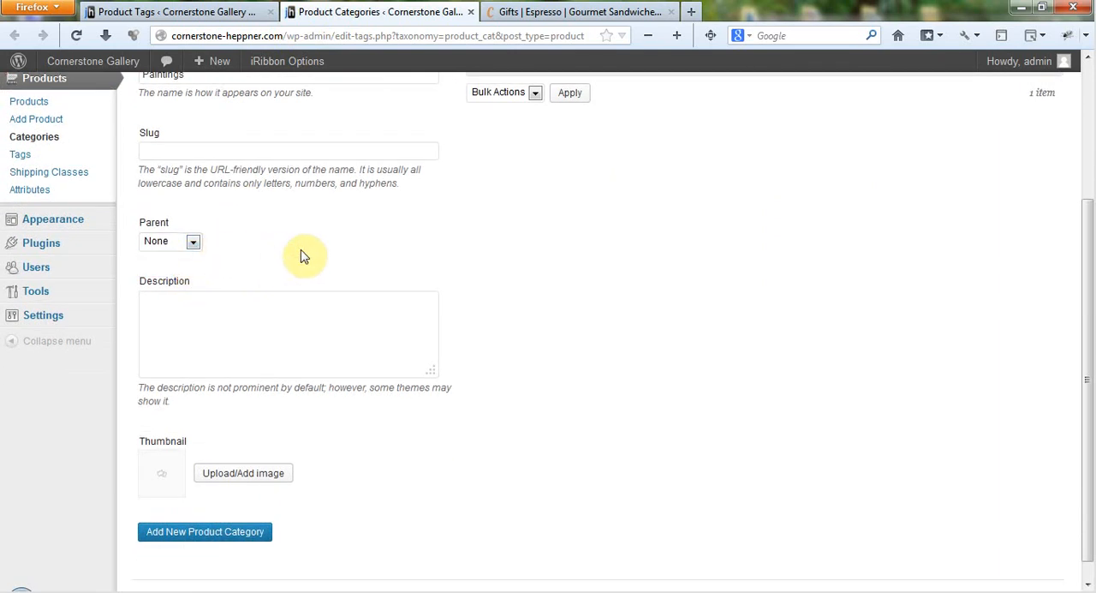
mouse_move(583, 244)
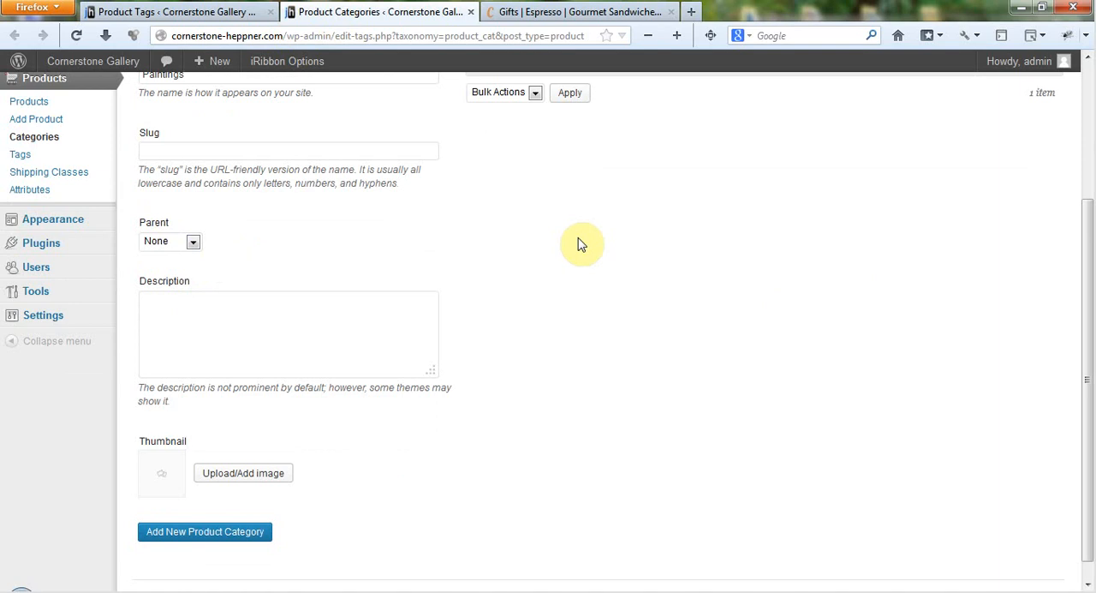
mouse_move(826, 356)
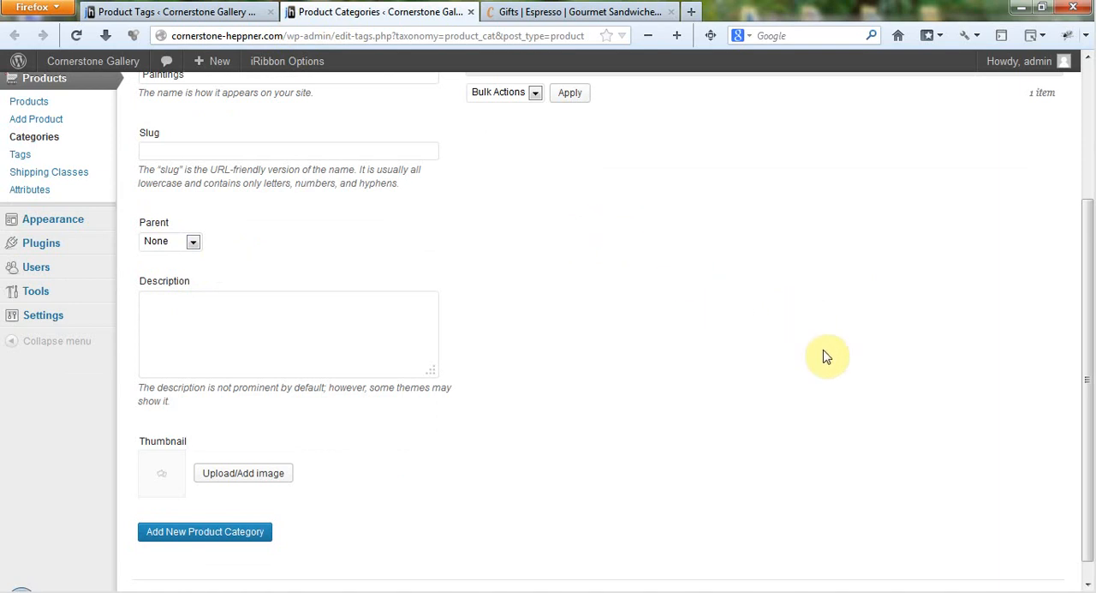
mouse_move(634, 281)
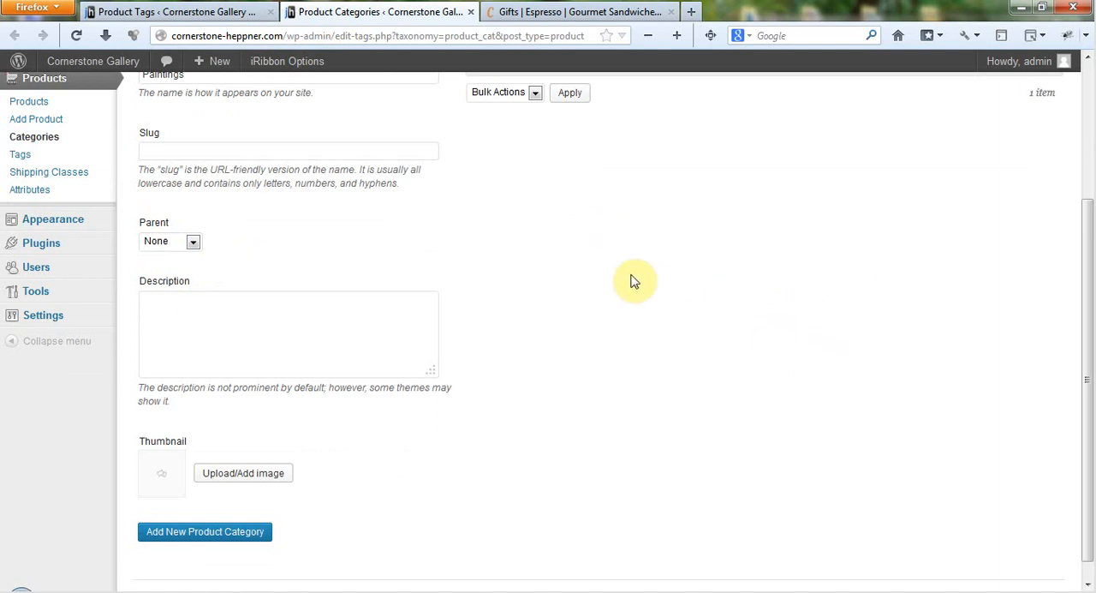
mouse_move(260, 234)
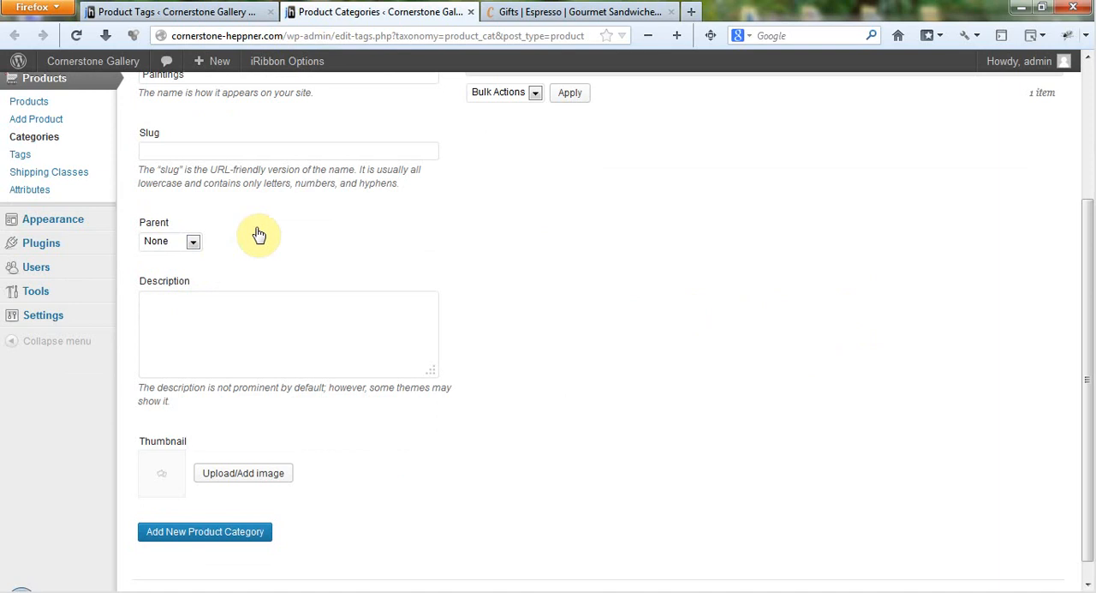
Step: Review the parent choices and description field, then add the Paintings category alongside Featured
left_click(192, 240)
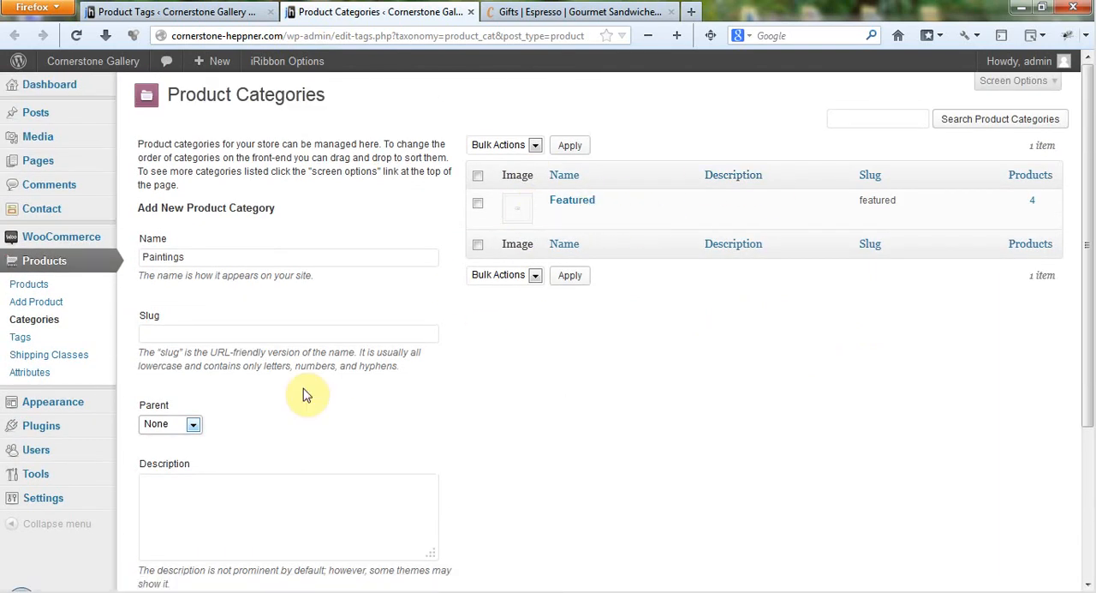
mouse_move(733, 280)
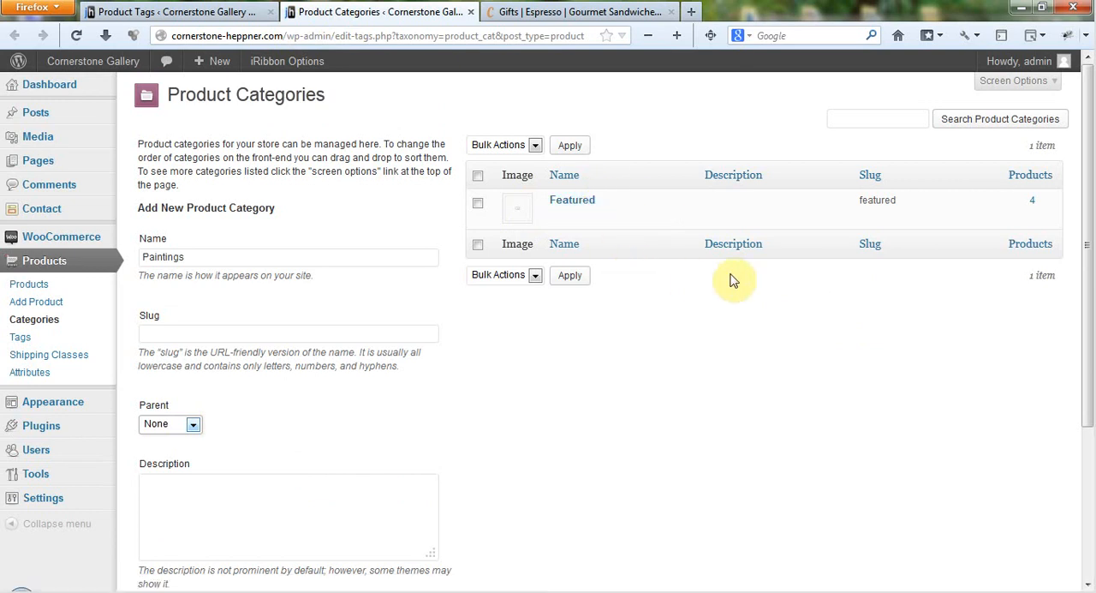
left_click(168, 423)
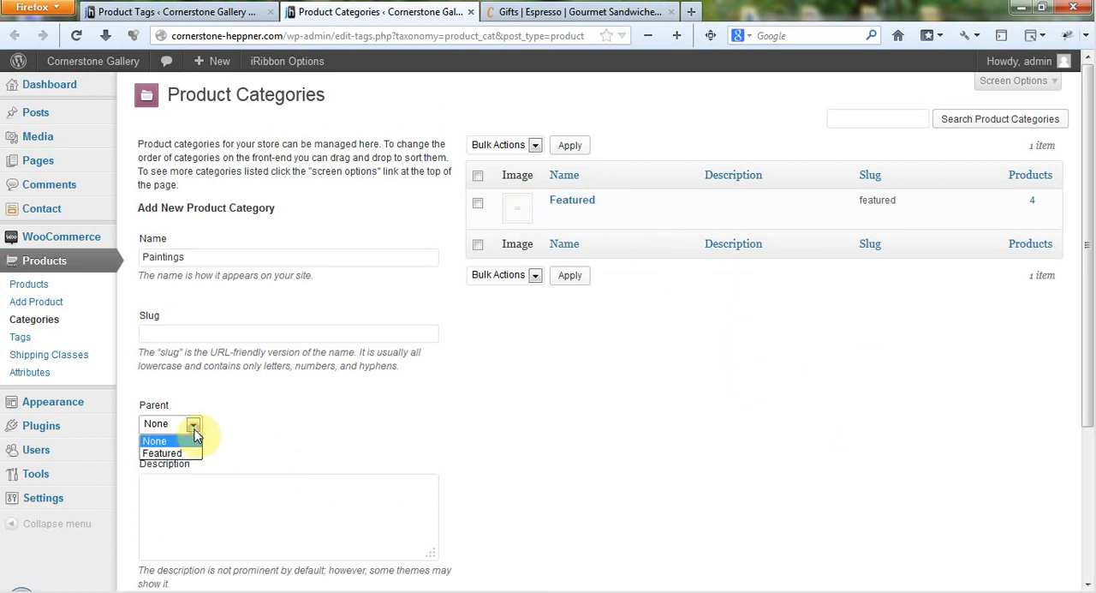
scroll("down", 3)
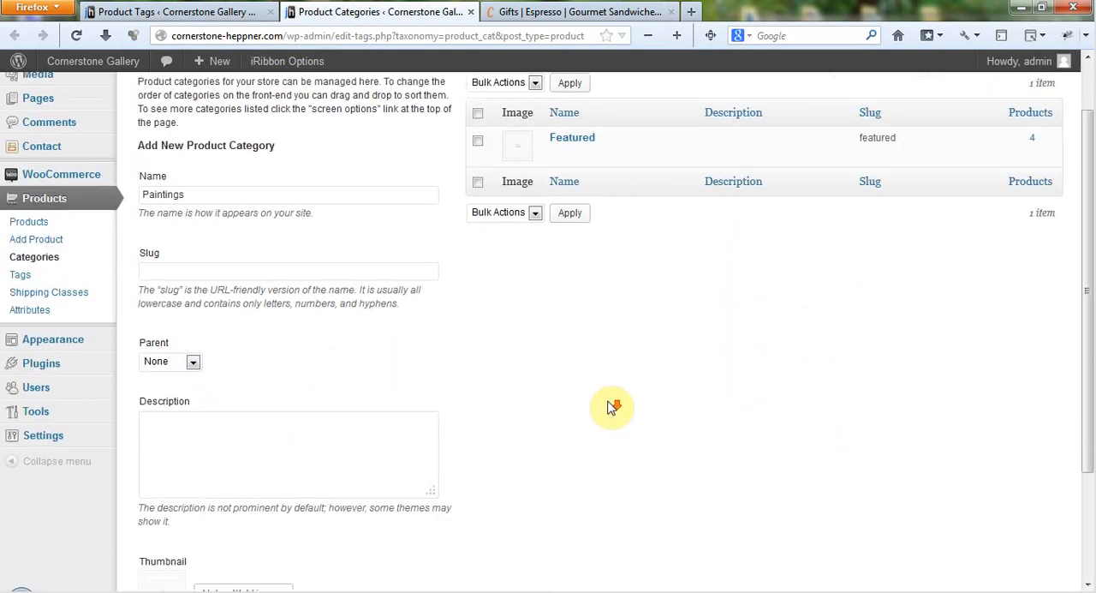
scroll("down", 3)
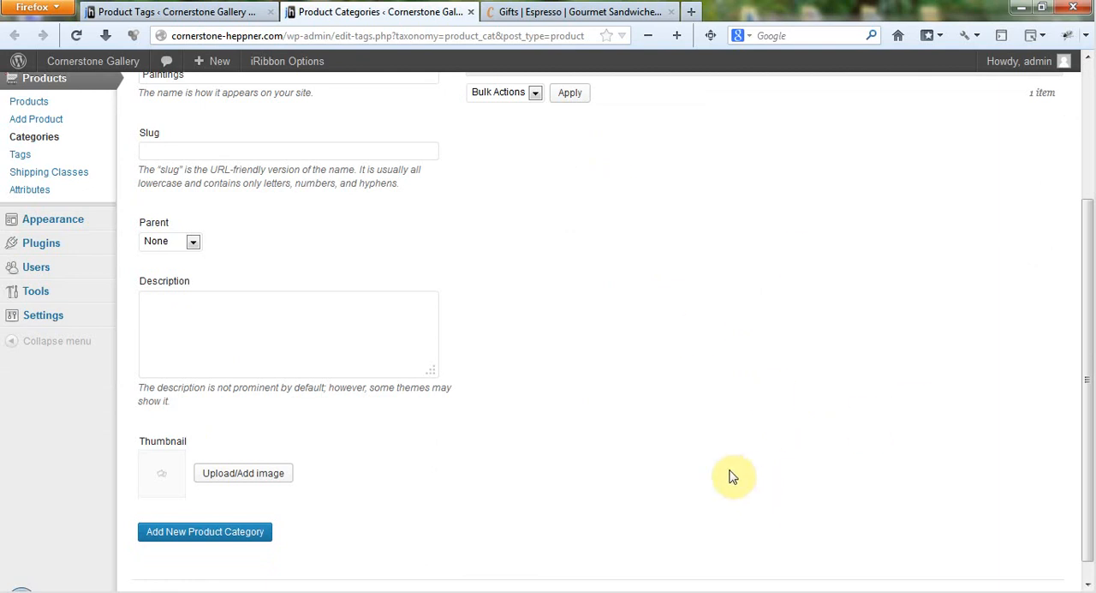
left_click(278, 334)
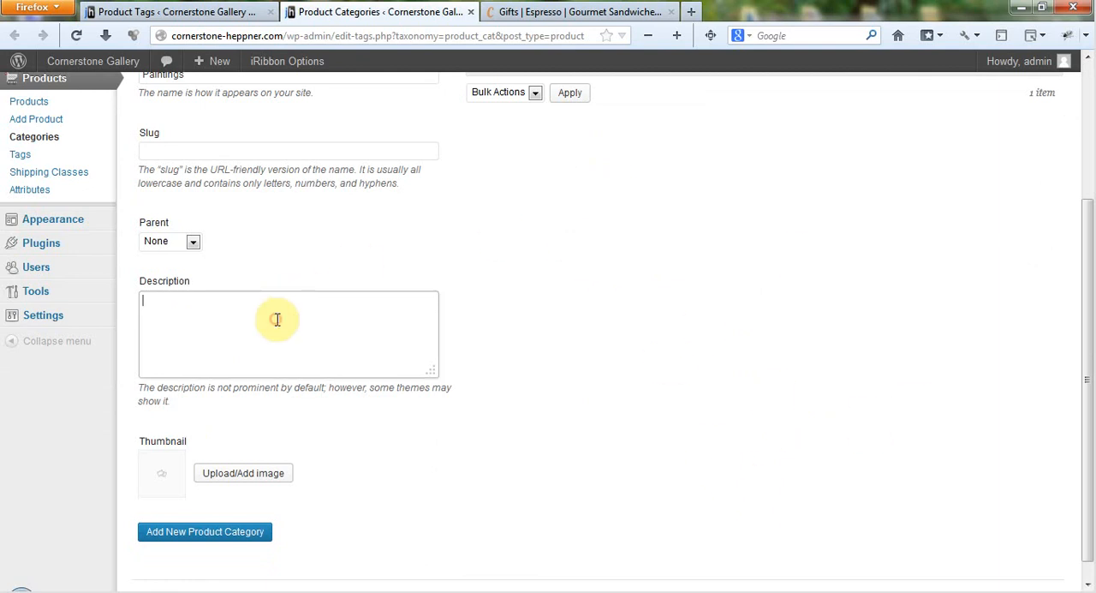
scroll("down", 3)
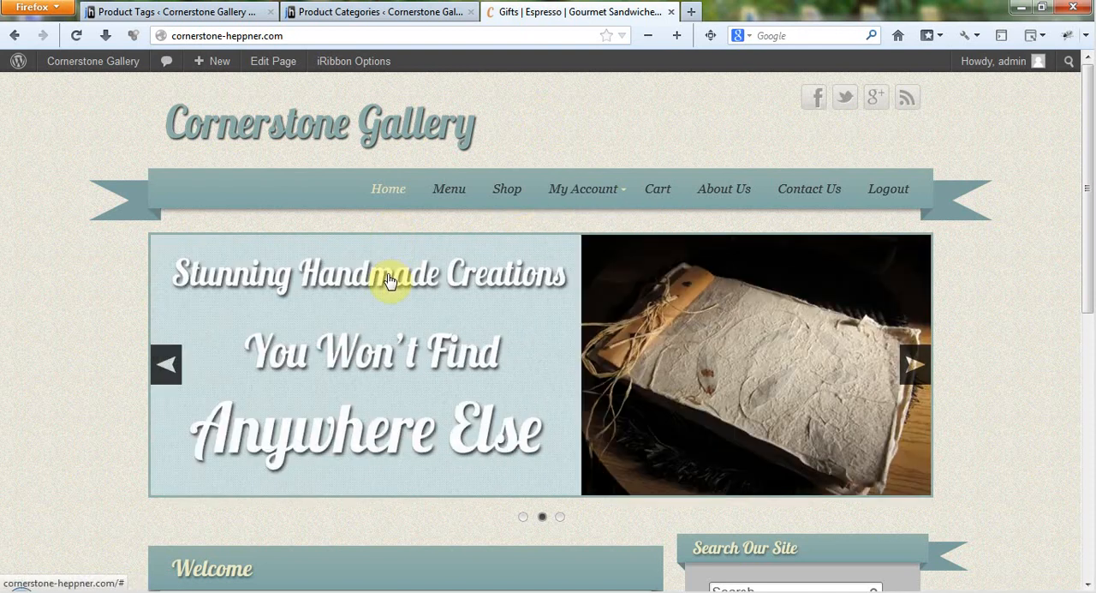
left_click(377, 11)
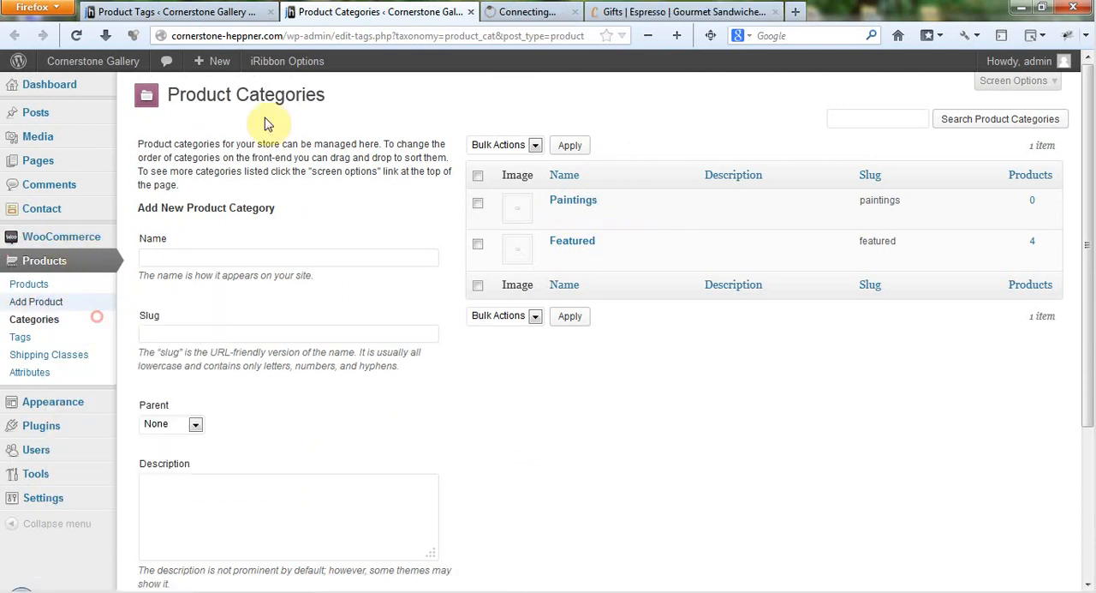
Step: Start a new product and add a Vases category from the Product Categories box
left_click(38, 301)
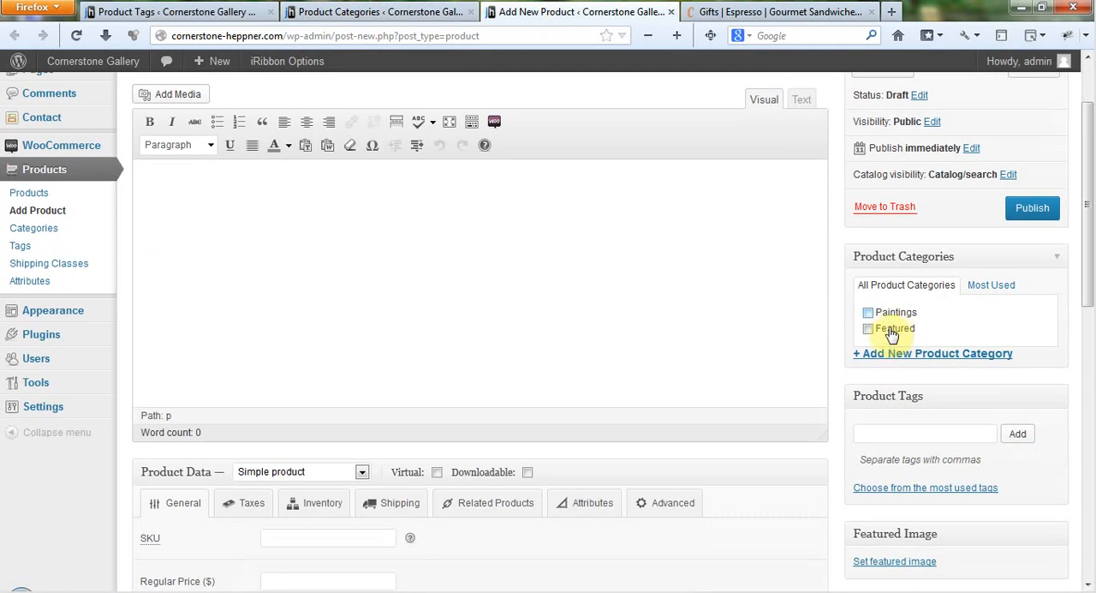
left_click(932, 353)
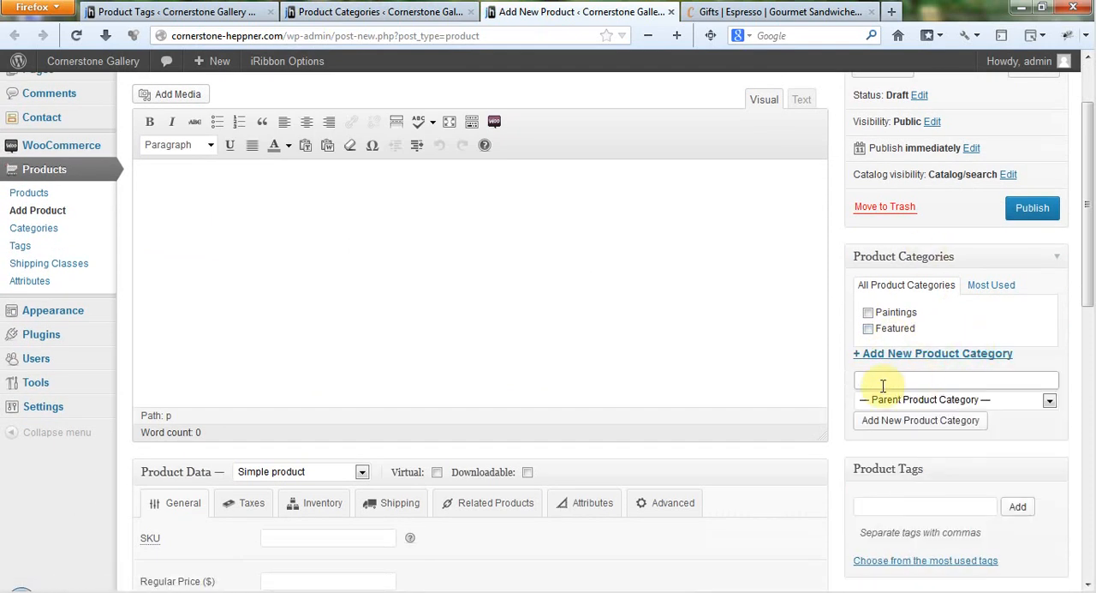
type("V")
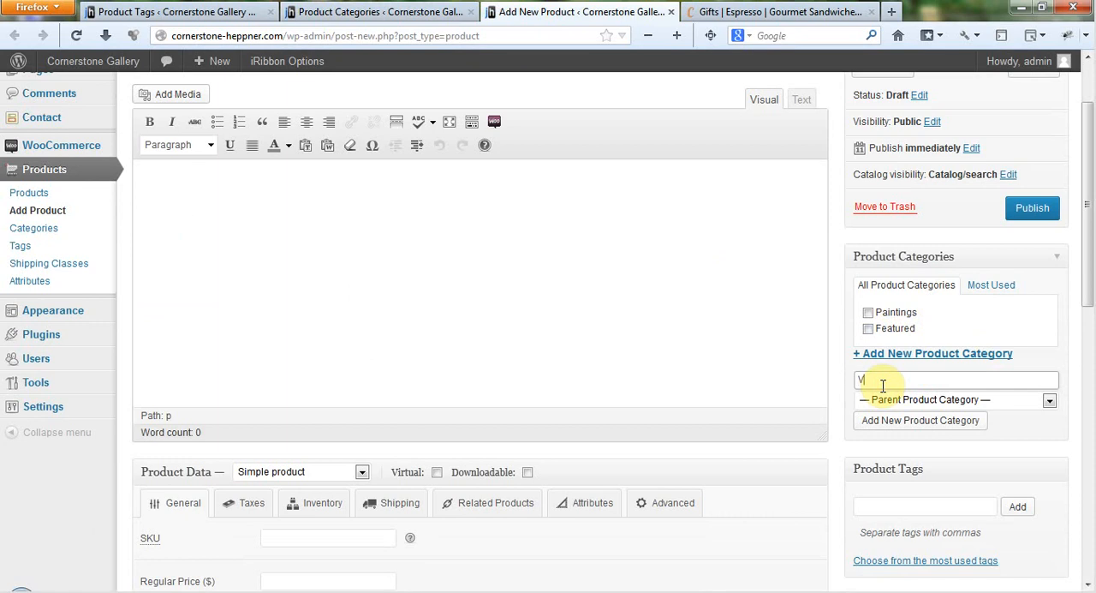
type("Vases")
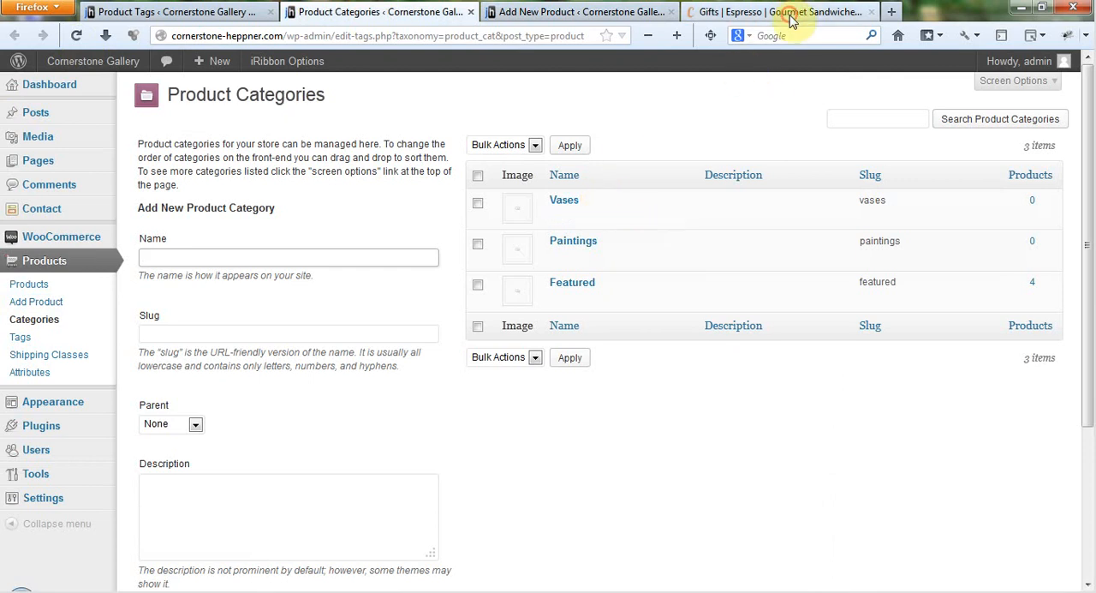
Step: Confirm Vases appears in the categories list, then show the parent-category choices in the editor
left_click(582, 11)
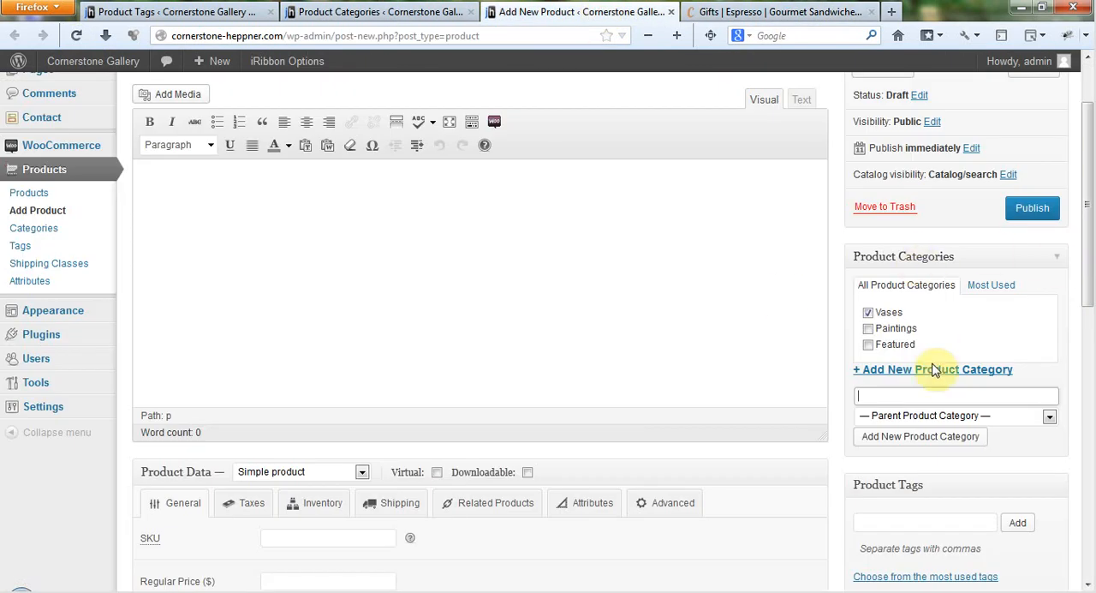
left_click(376, 10)
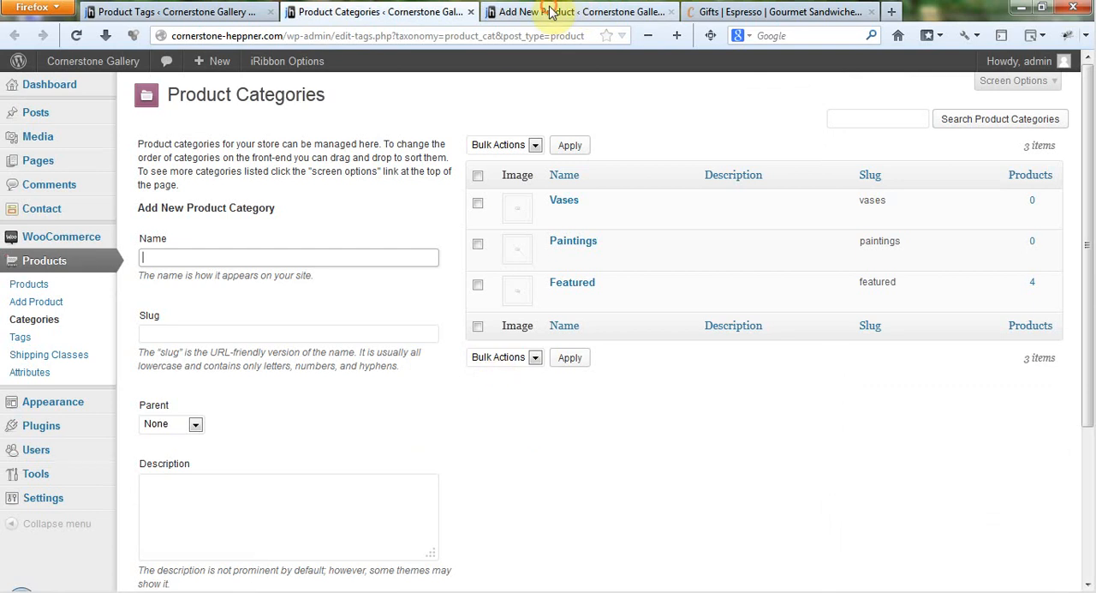
left_click(582, 10)
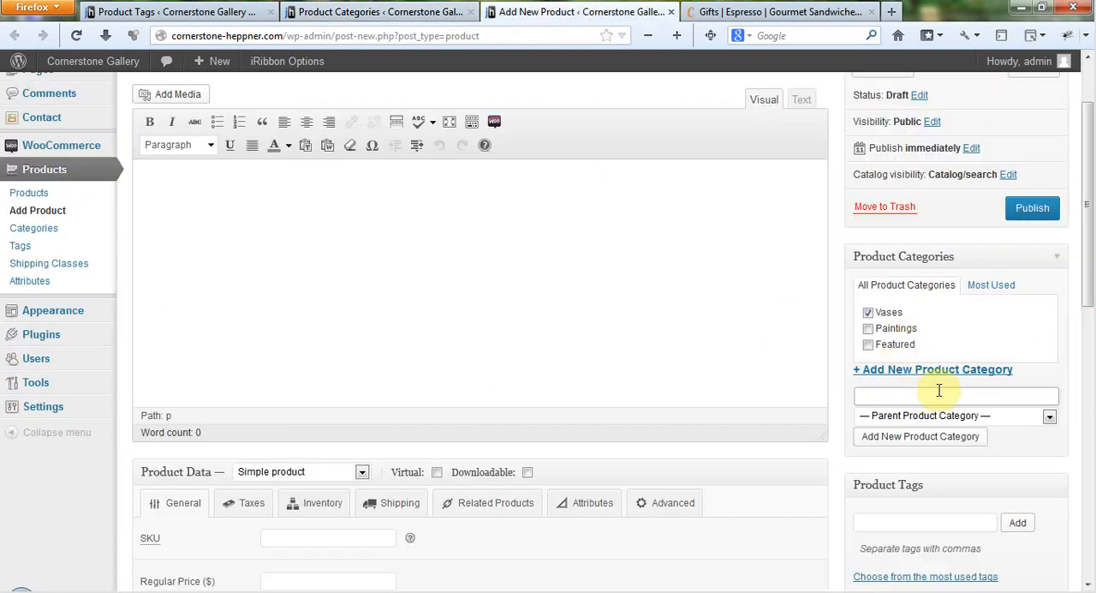
left_click(1048, 414)
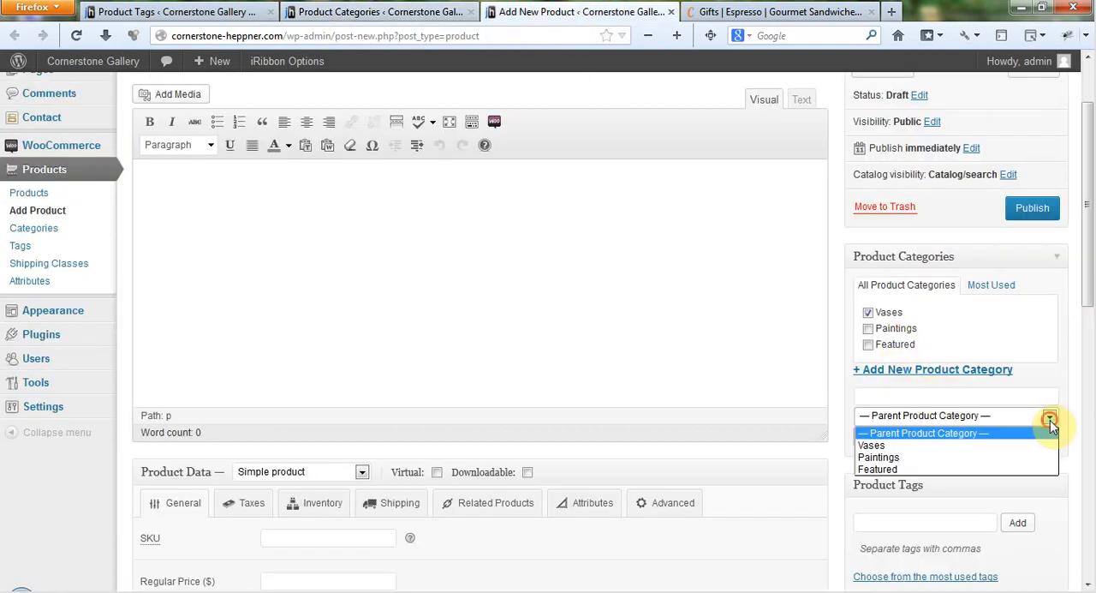
mouse_move(1052, 419)
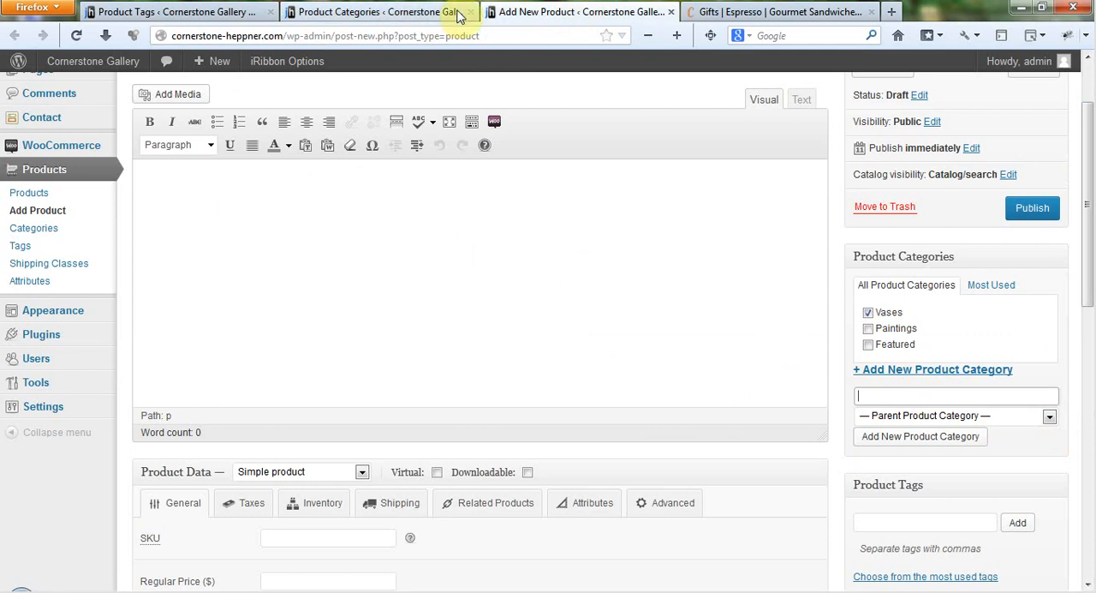
Step: Add a Watercolor product tag and enter Oil as the next tag name
left_click(377, 10)
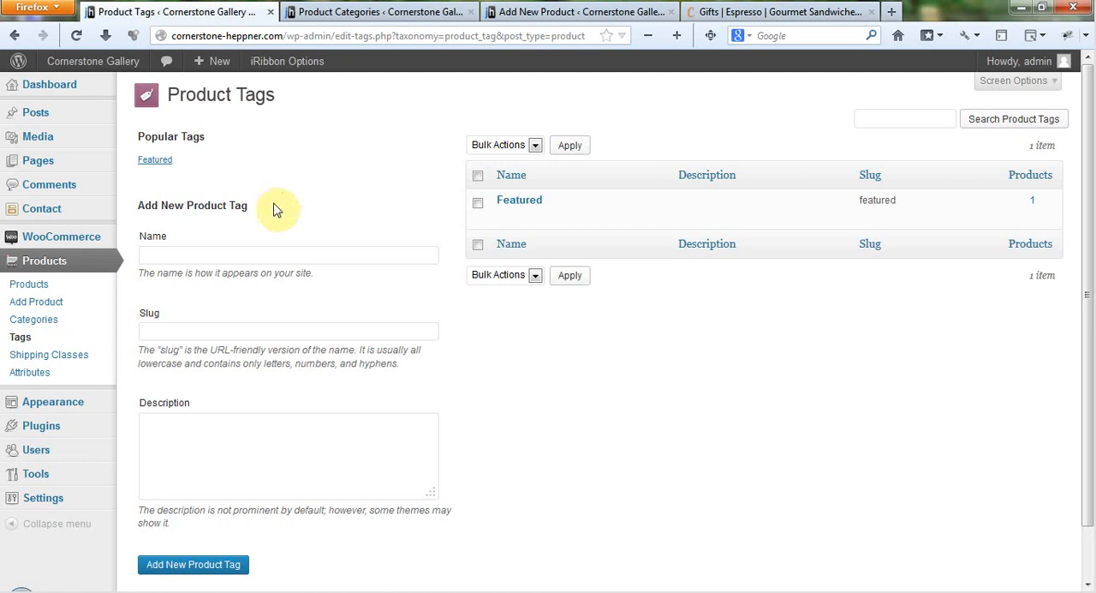
left_click(288, 253)
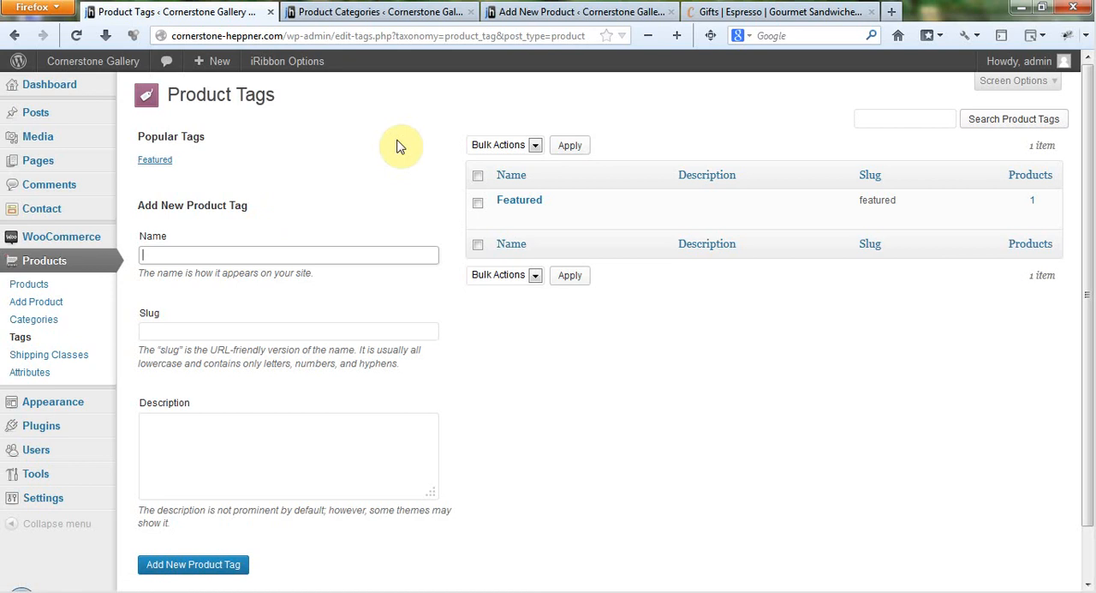
type("Waterd")
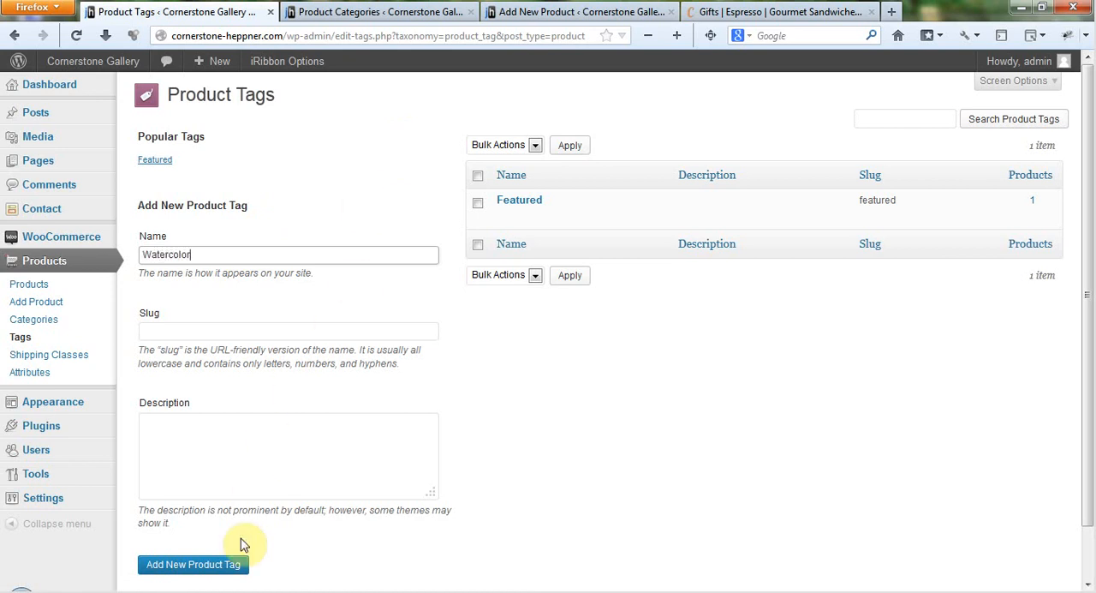
left_click(192, 563)
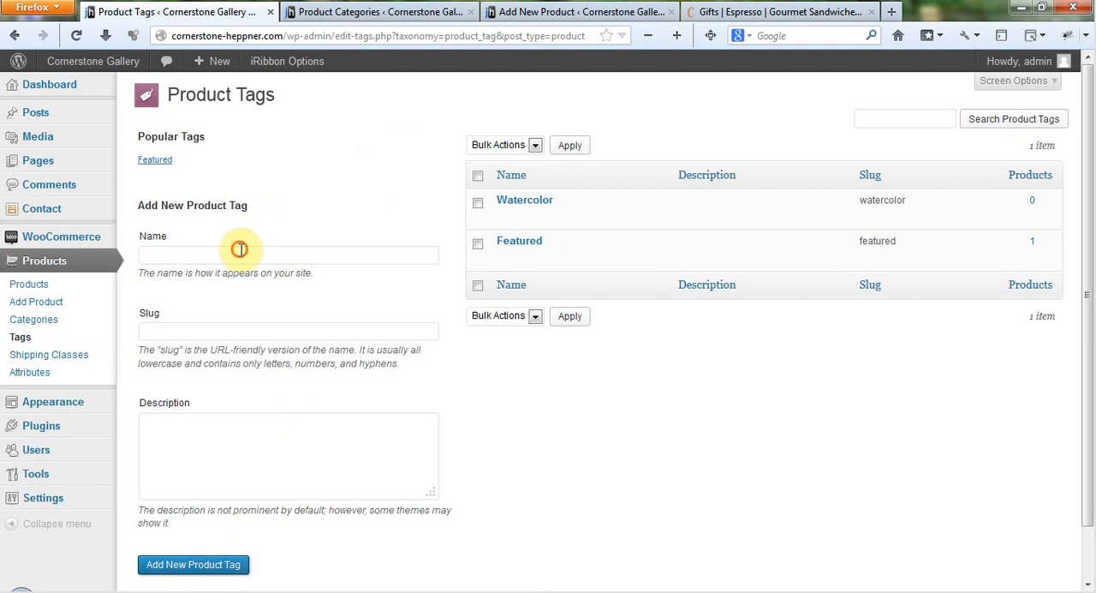
type("Oil")
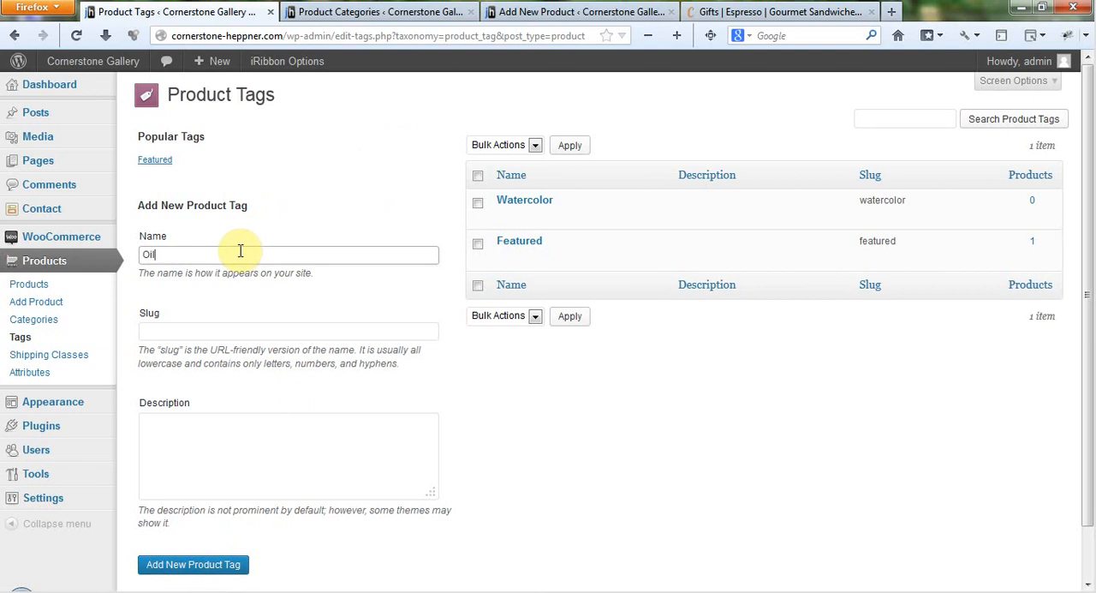
mouse_move(607, 440)
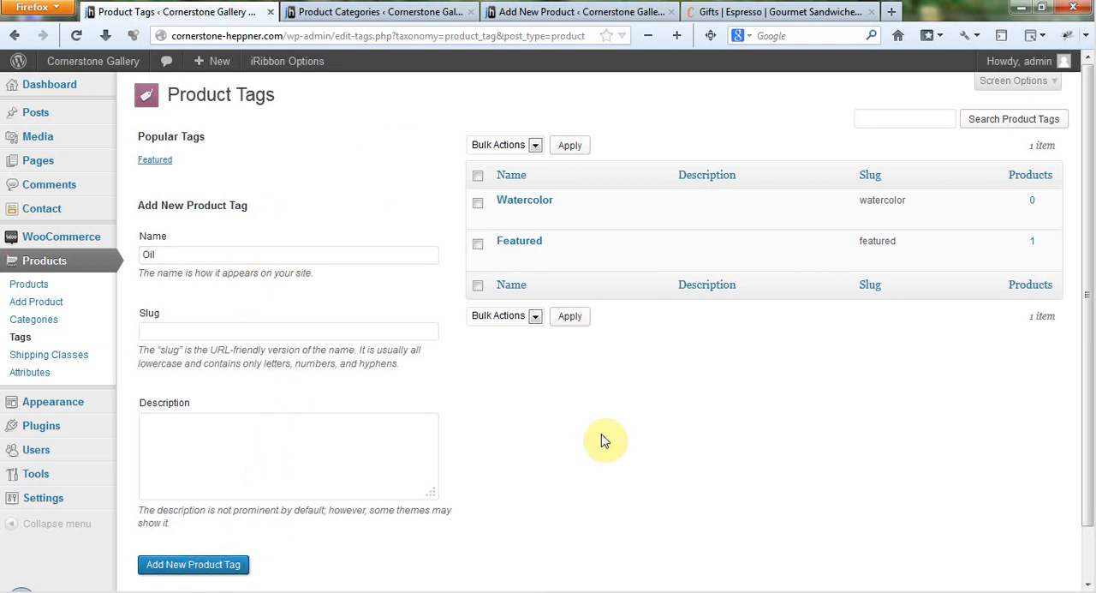
Step: Publish a Test Product with SKU 1009 and regular price 50
left_click(192, 564)
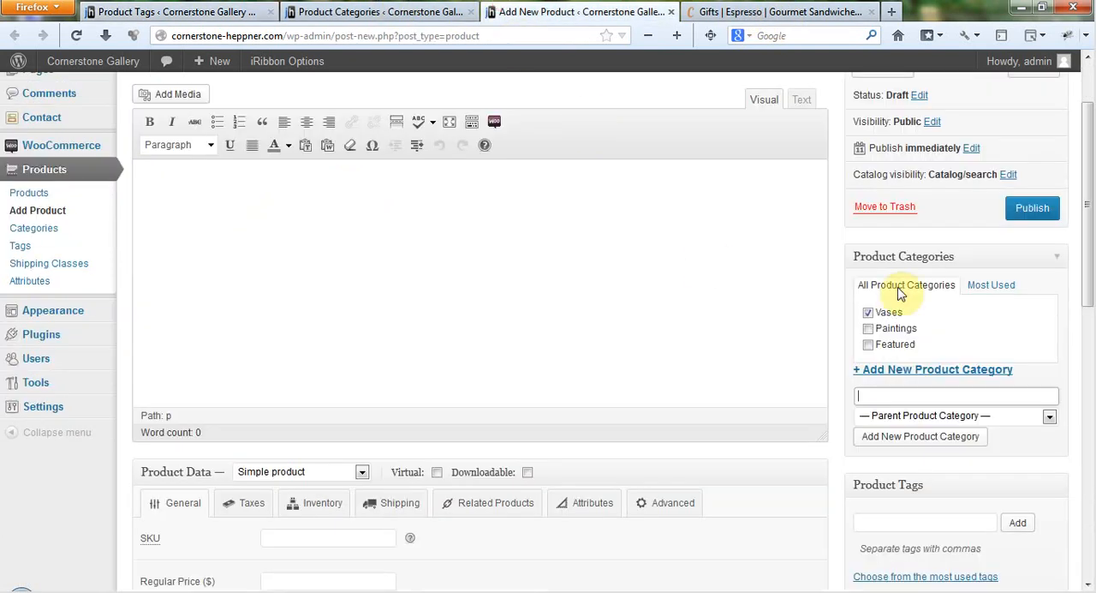
scroll("down", 3)
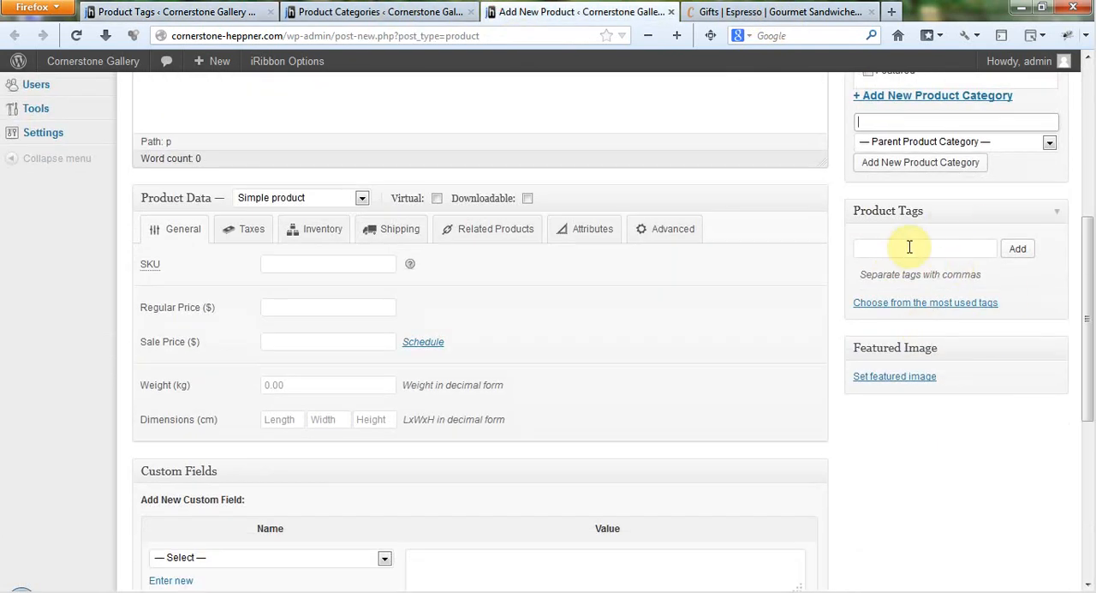
left_click(925, 248)
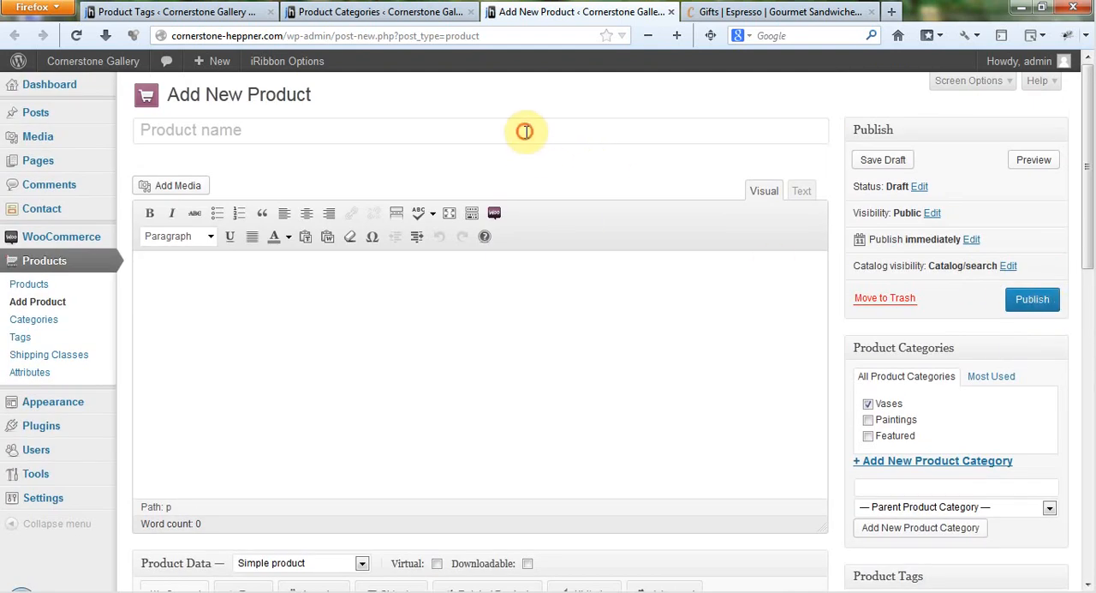
type("Test Produ")
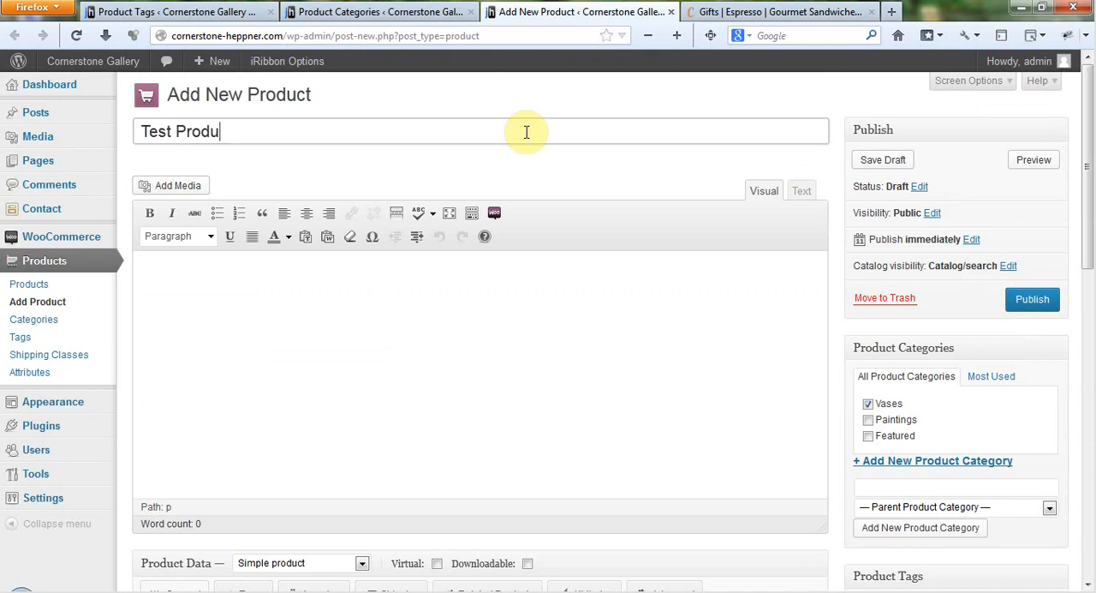
scroll("down", 3)
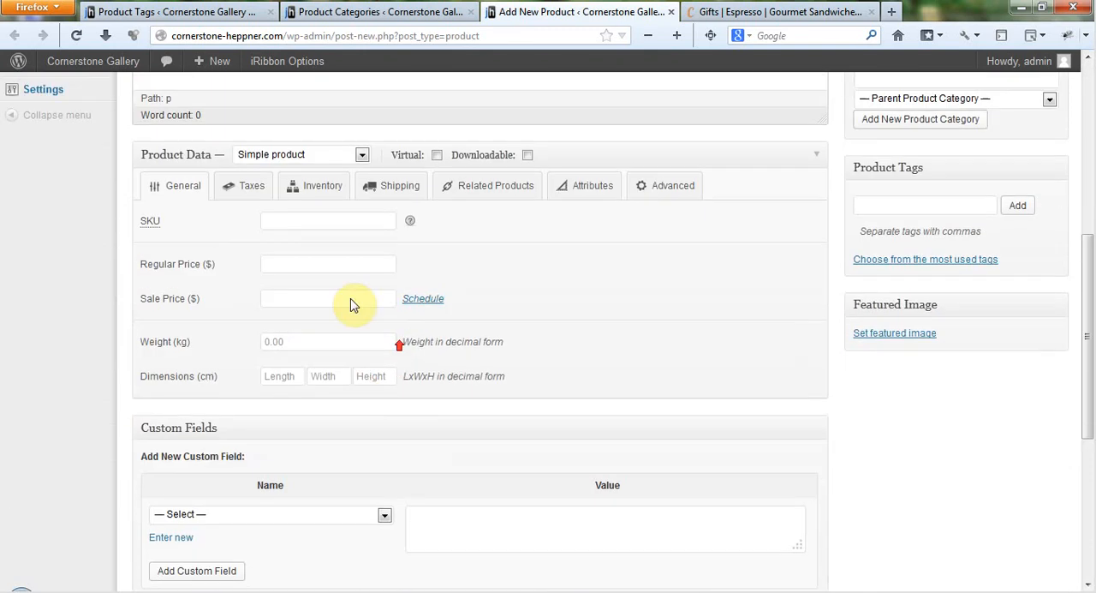
type("1009")
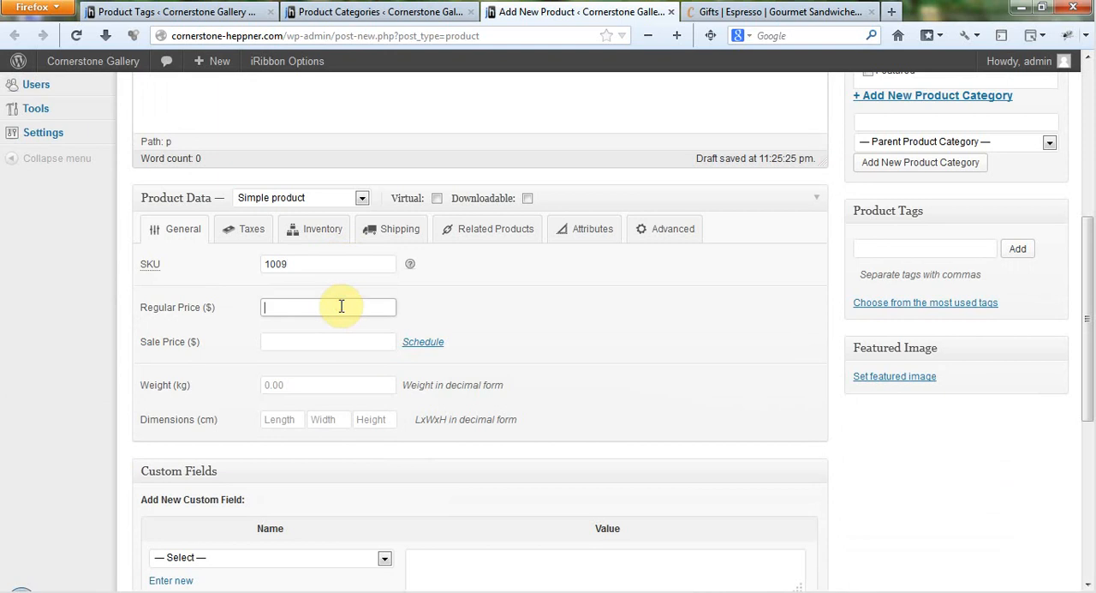
type("50")
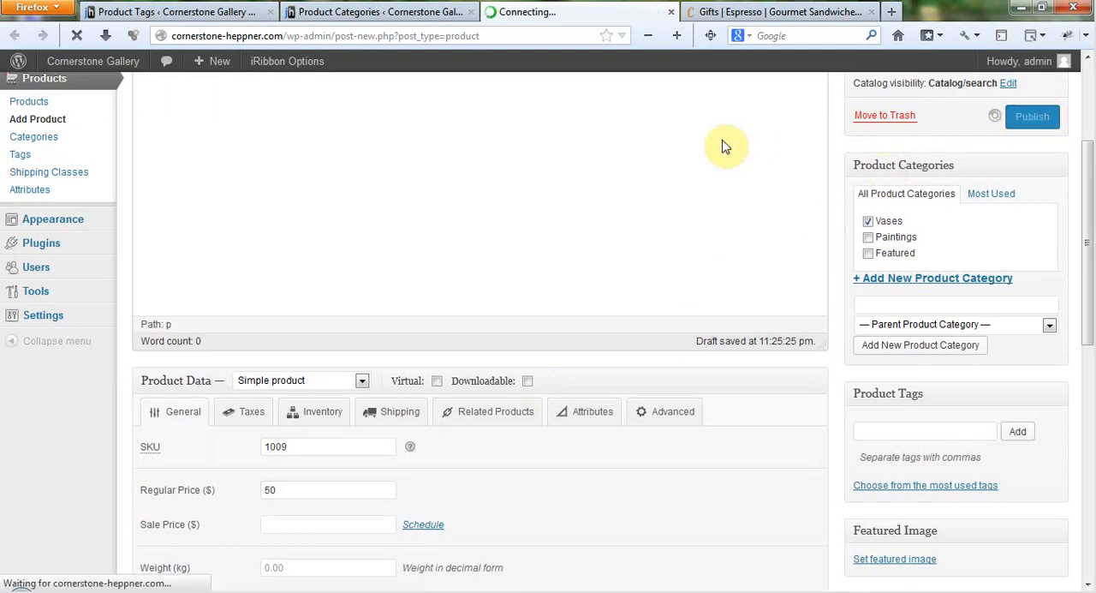
left_click(1031, 116)
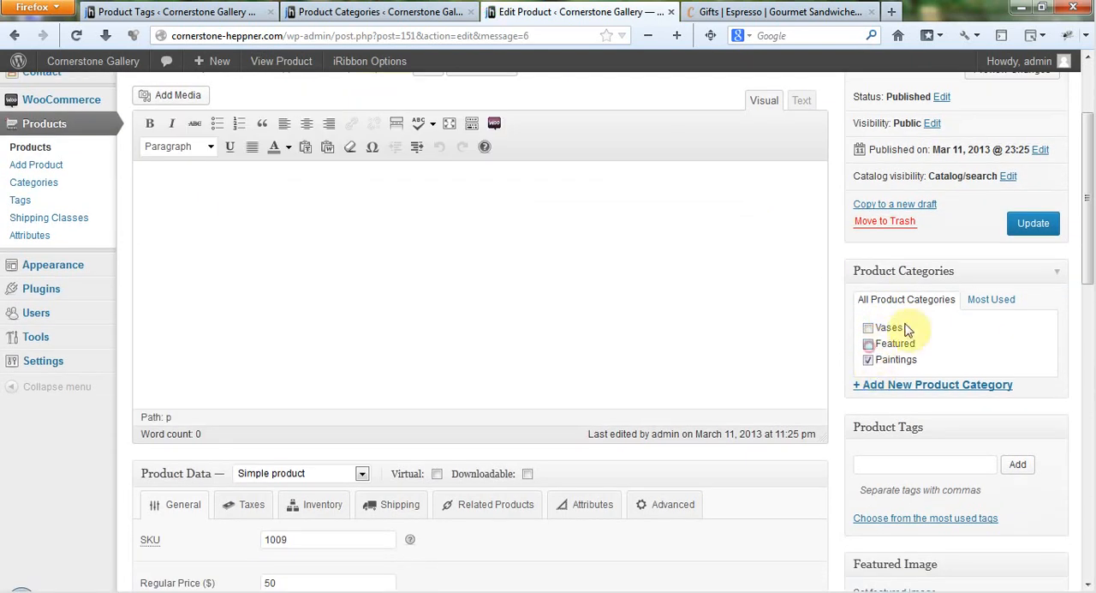
Step: File the Test Product under the Paintings category and update it
left_click(1033, 222)
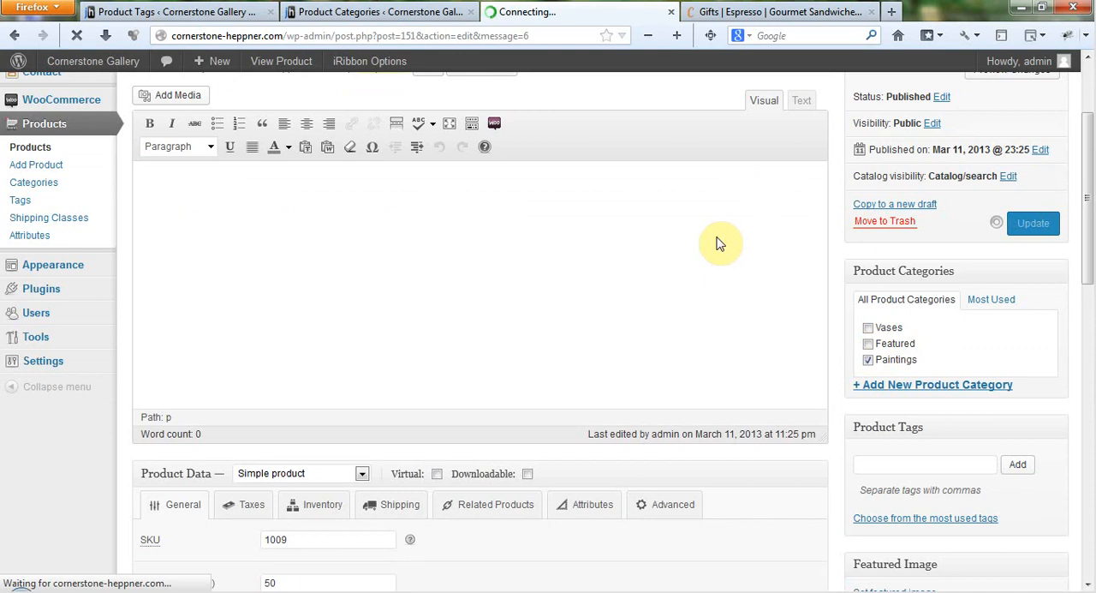
left_click(1032, 223)
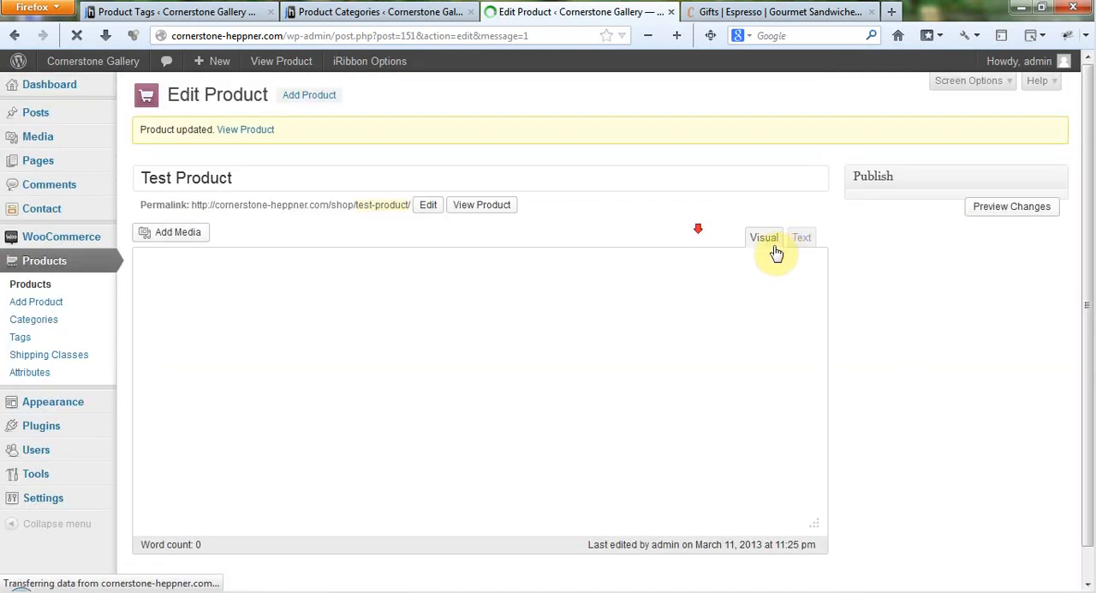
Step: Try the Watercolor and Oil suggestions in the Product Tags box
scroll("down", 3)
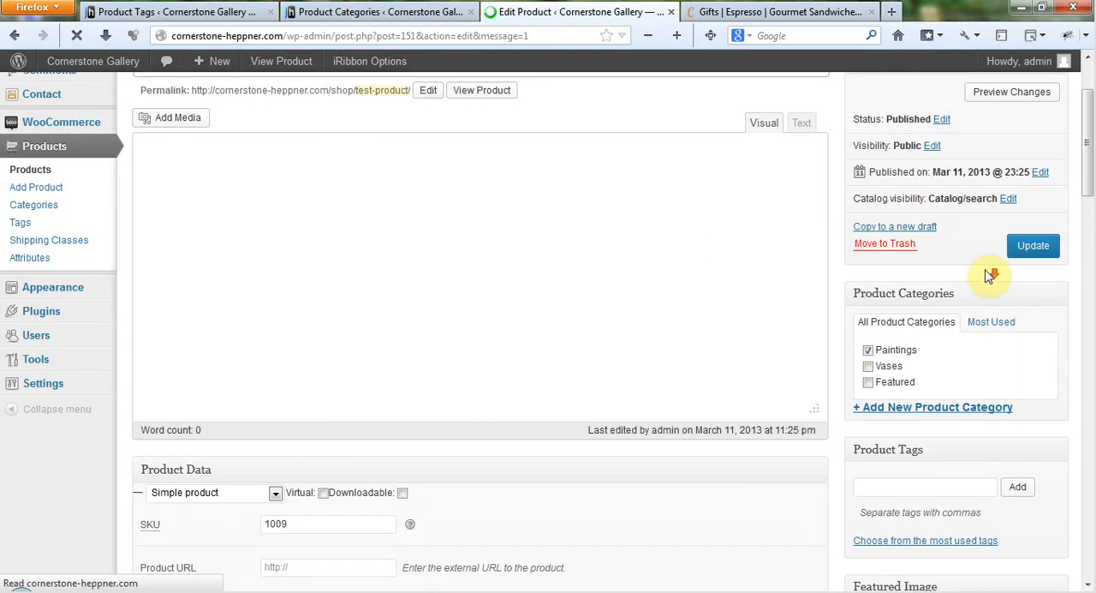
scroll("down", 3)
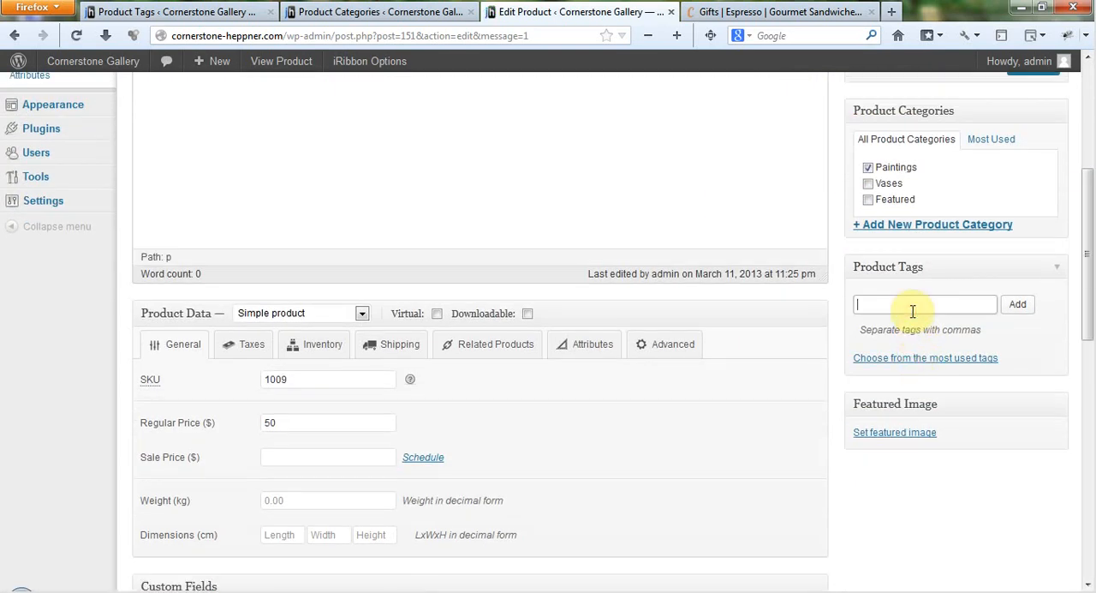
type("wat")
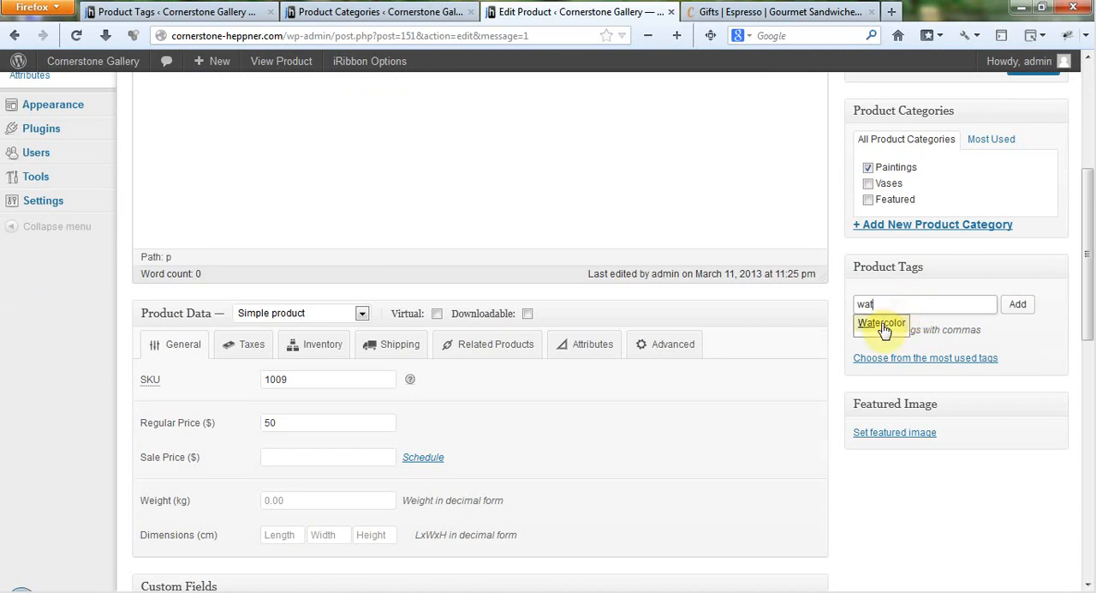
left_click(881, 322)
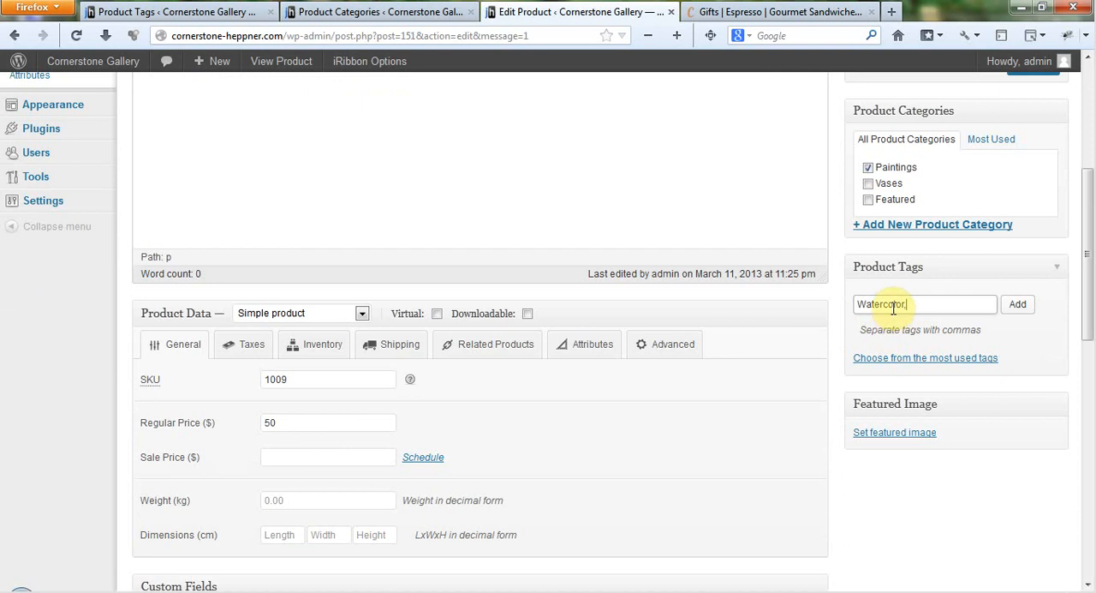
type("oil")
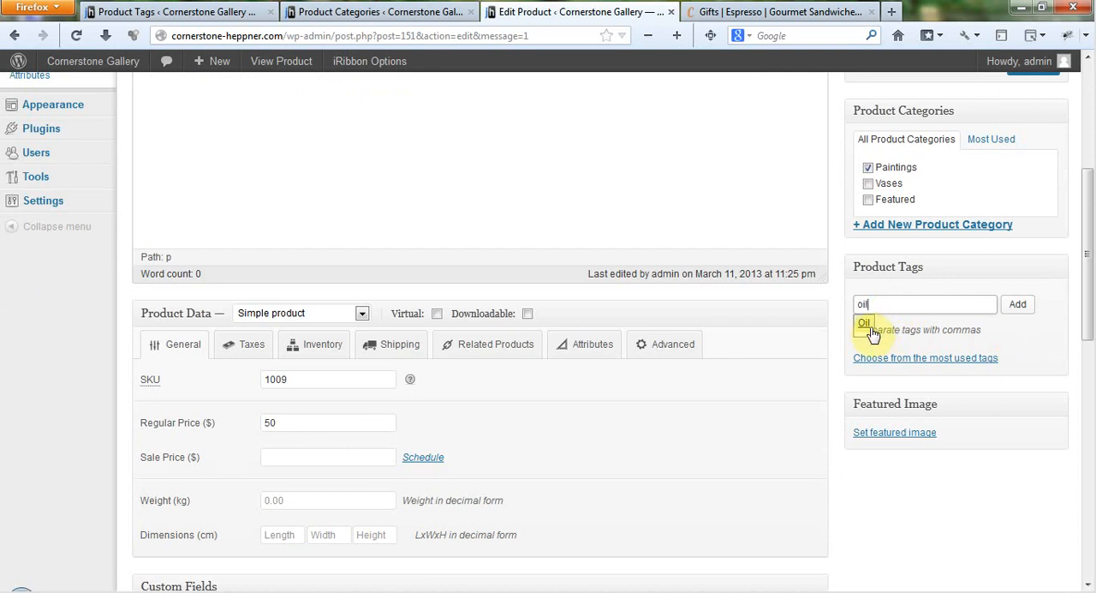
left_click(863, 322)
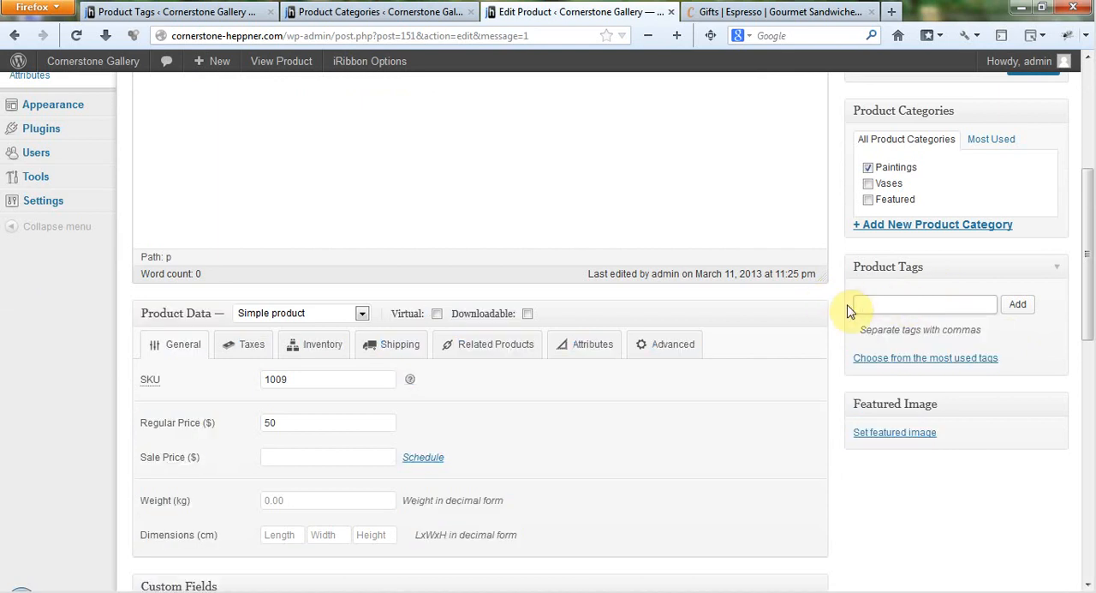
Step: Attach a new Acrylic tag to the Test Product
type("Acrylic")
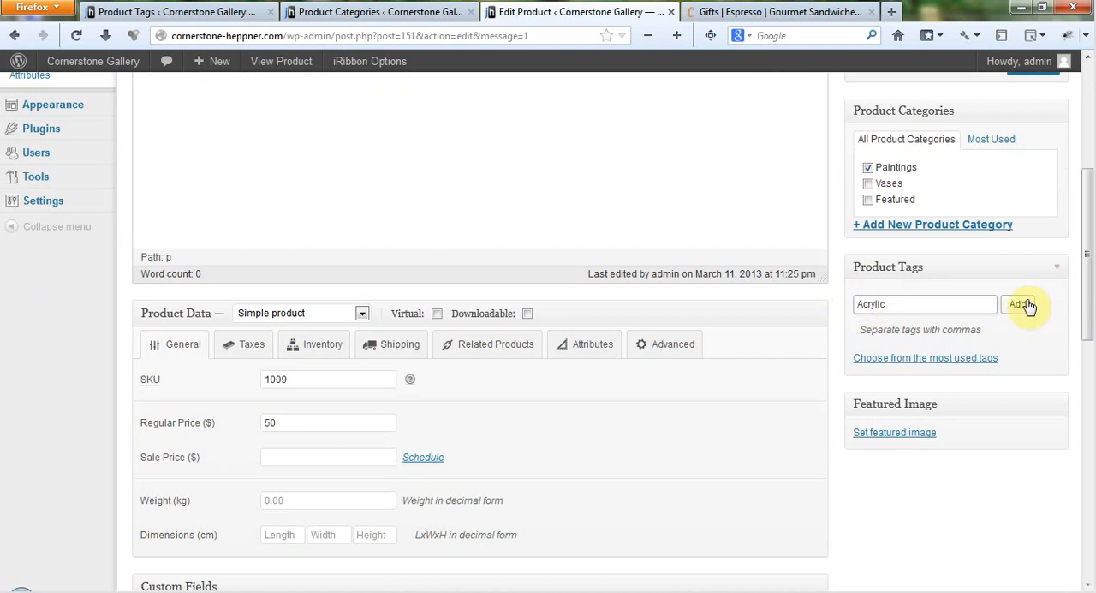
left_click(1017, 303)
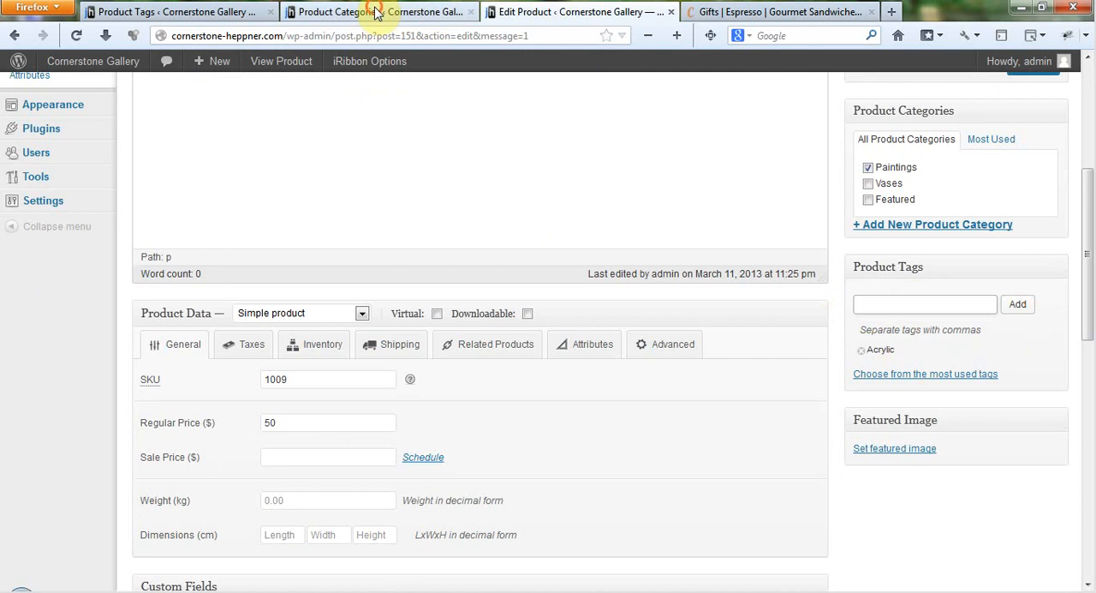
Step: Add Oil and Watercolor tags alongside Acrylic and update the Test Product
left_click(380, 10)
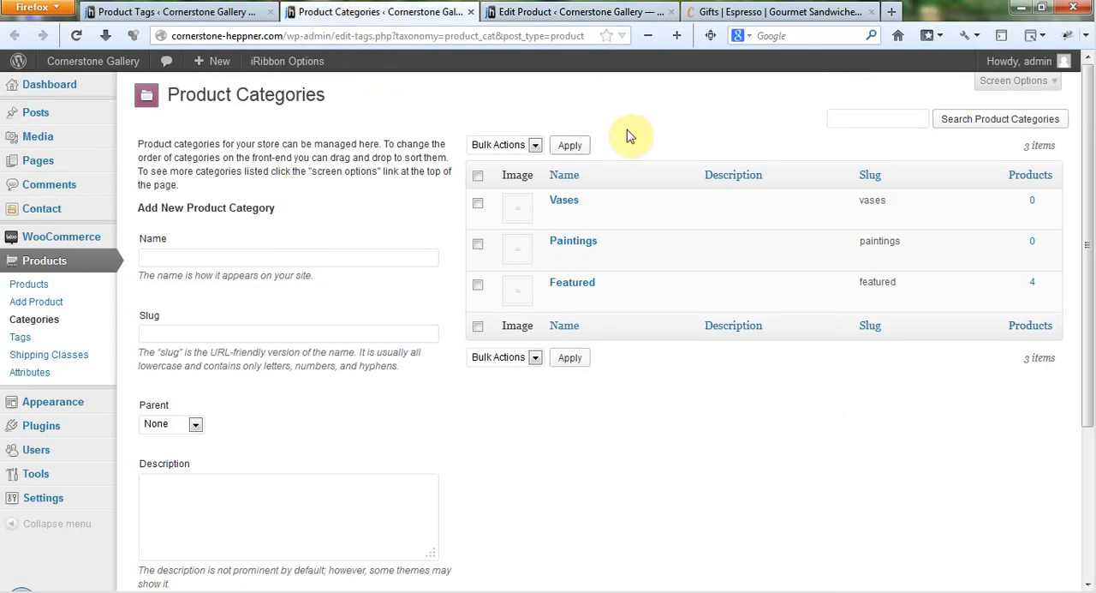
mouse_move(643, 387)
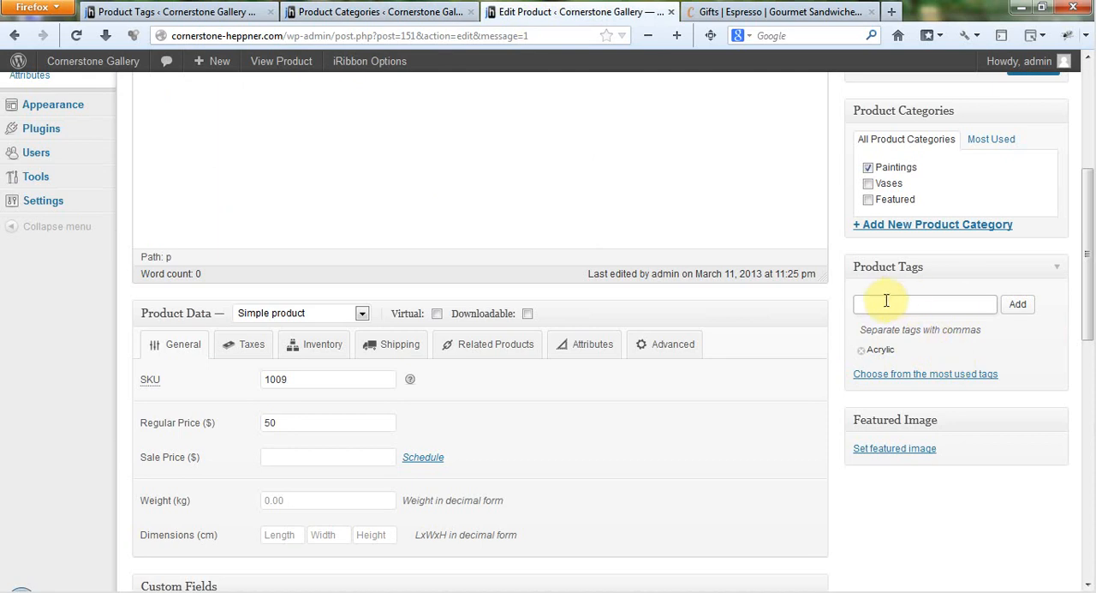
mouse_move(932, 336)
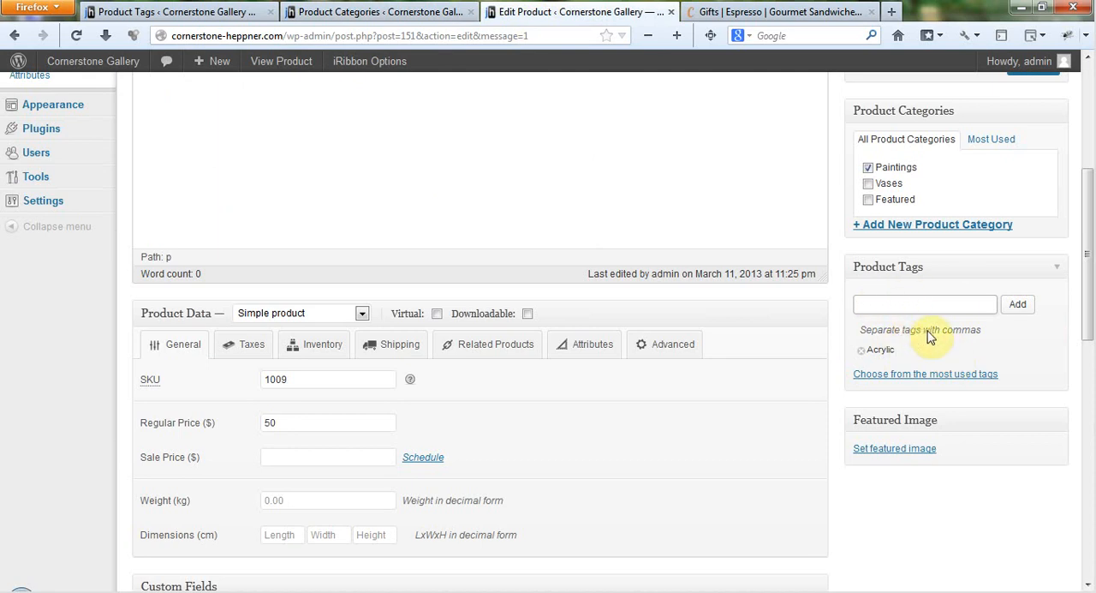
type("O")
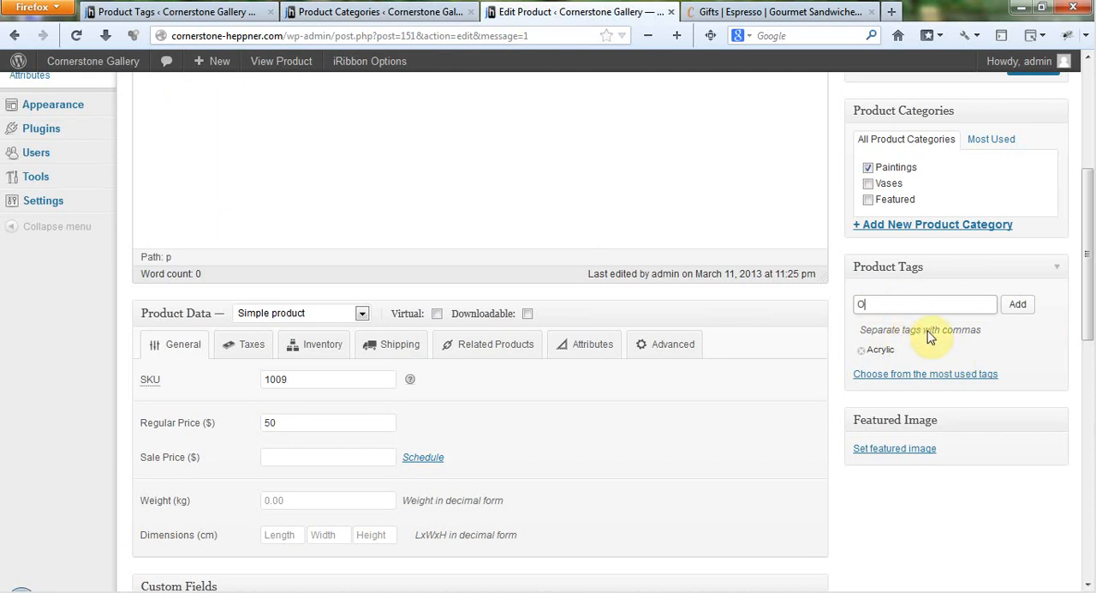
type("il,")
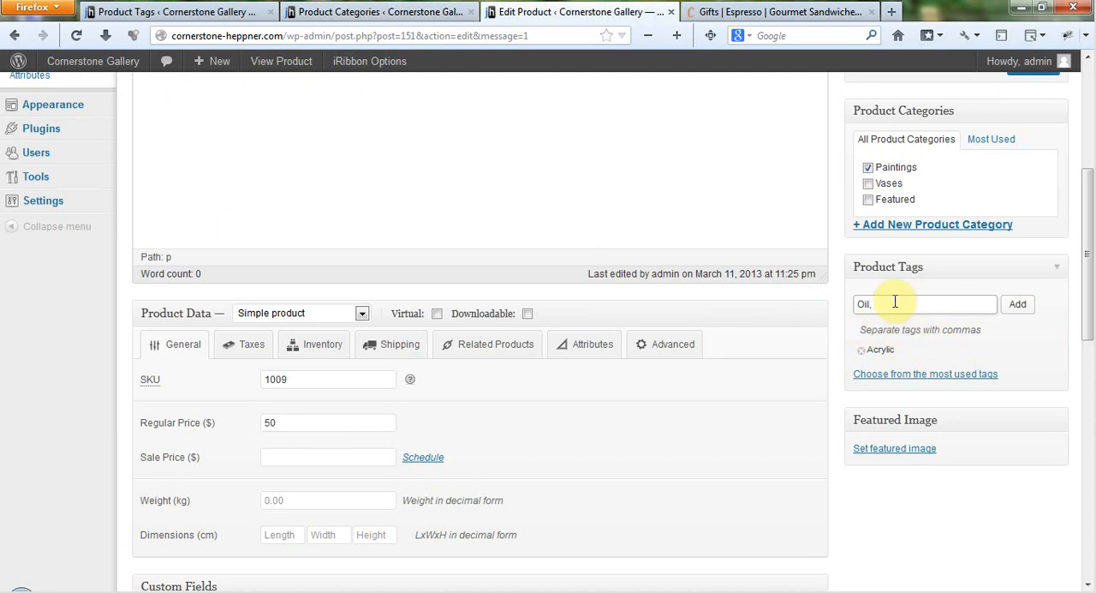
type("Watre")
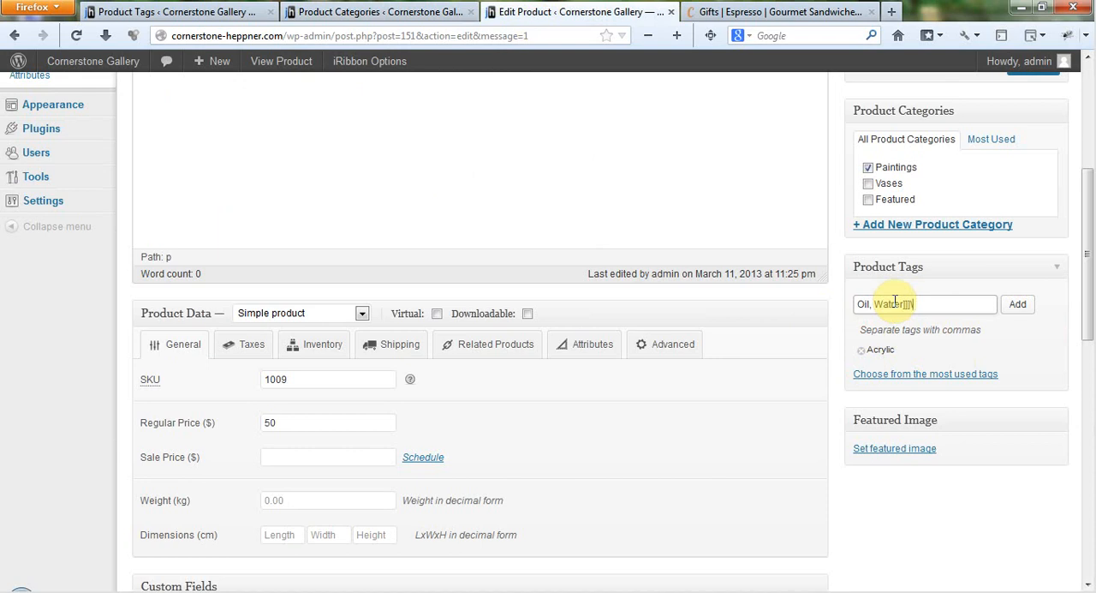
key("Backspace")
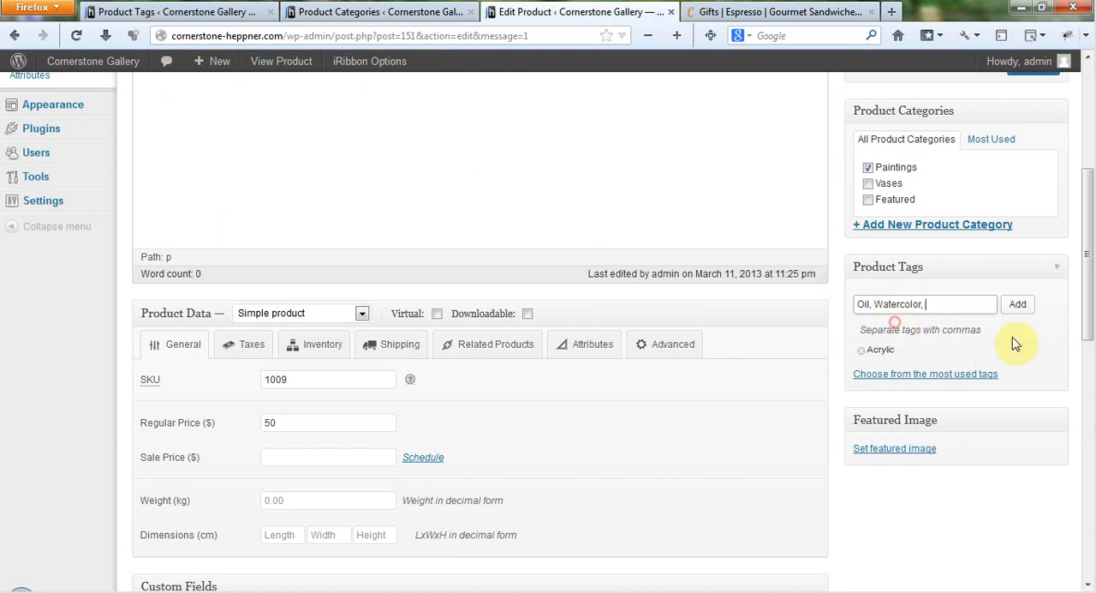
left_click(1017, 303)
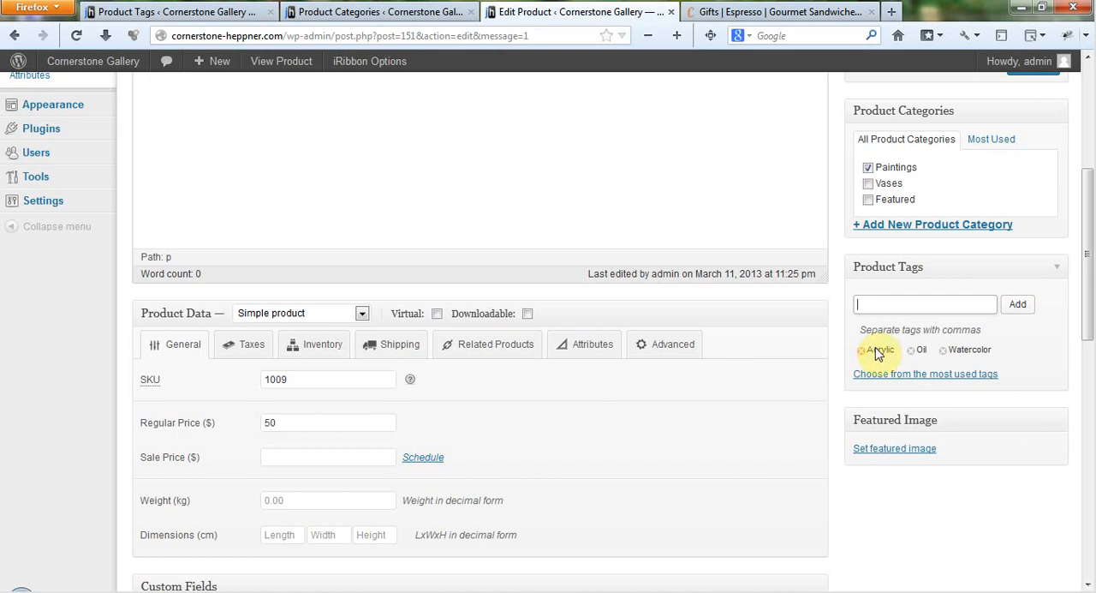
left_click(942, 350)
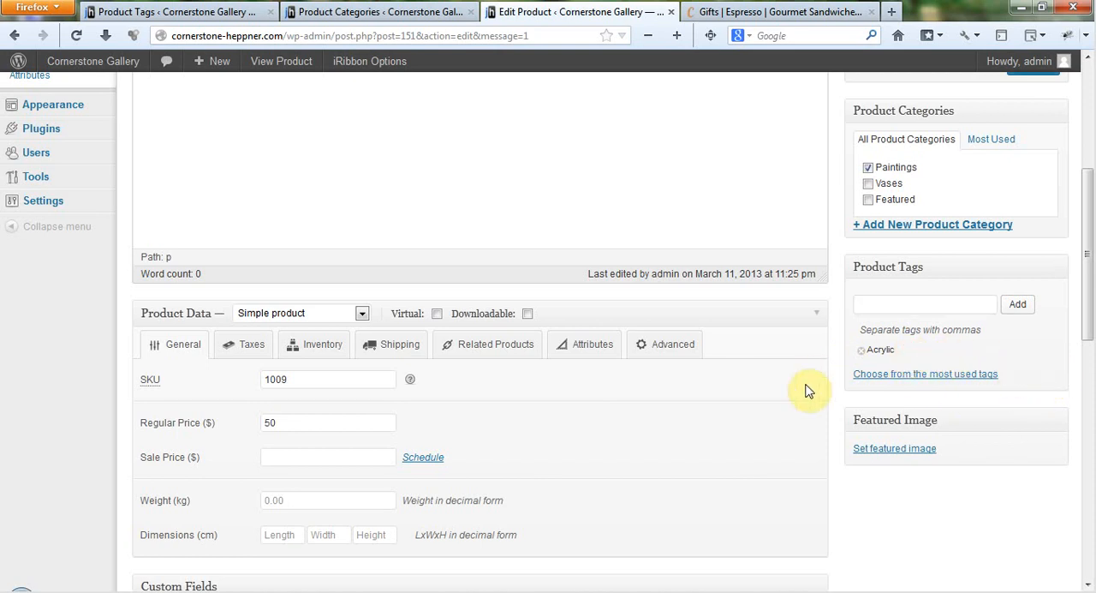
mouse_move(798, 383)
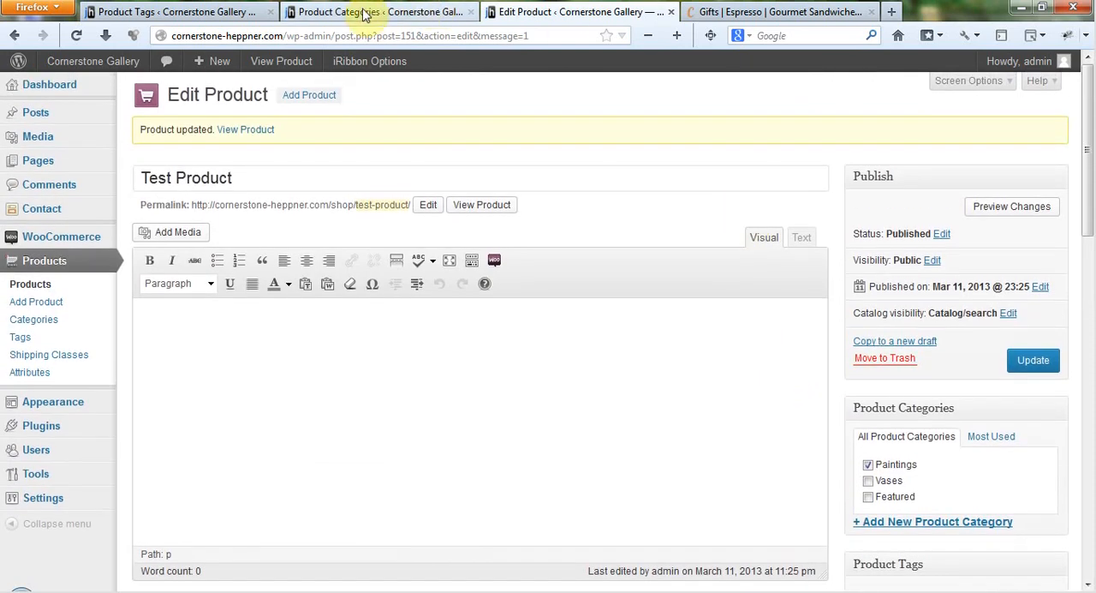
Step: Search the storefront for 'bird', view the Bird Houses result, then return to the Test Product edit page
left_click(377, 10)
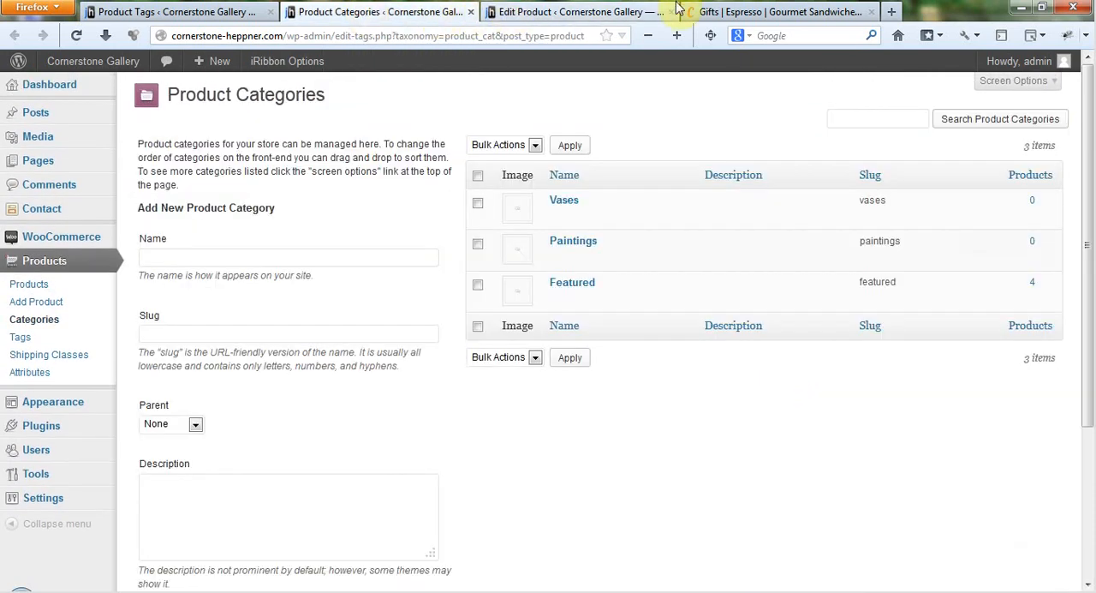
left_click(780, 10)
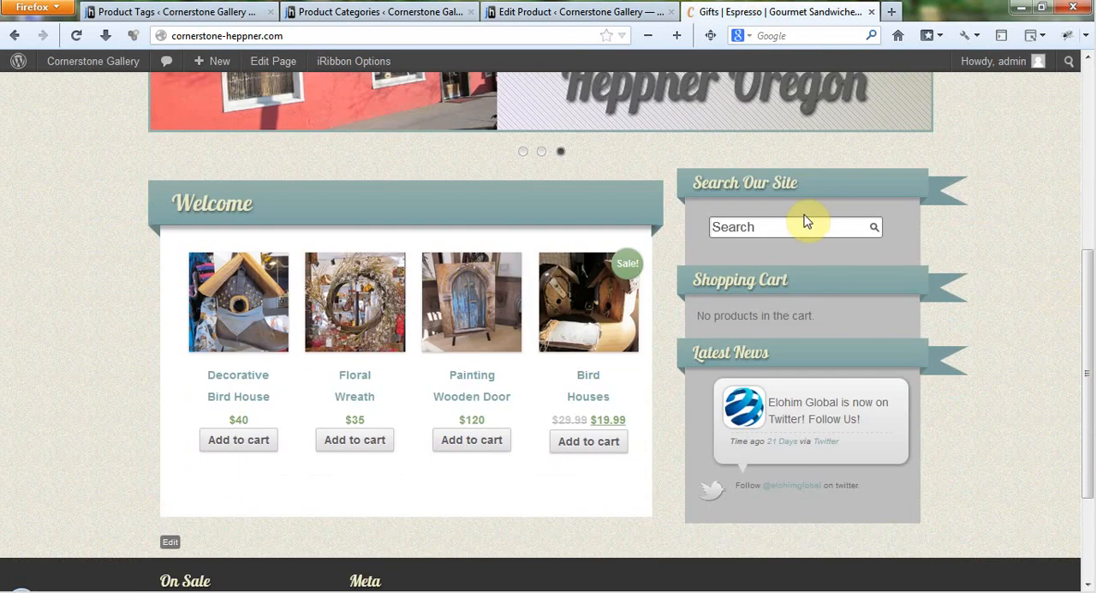
left_click(795, 226)
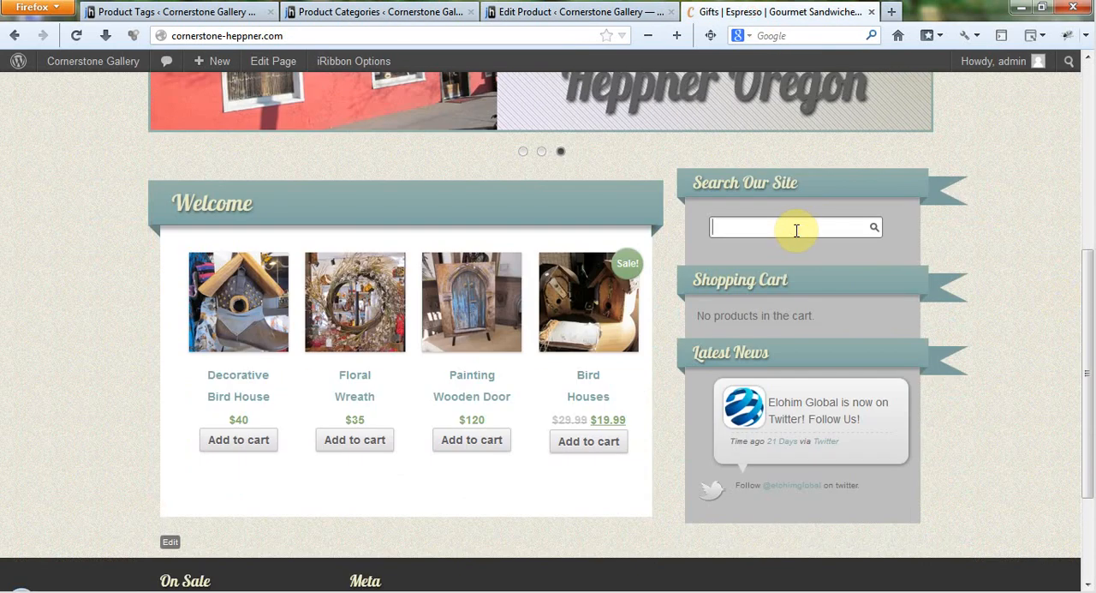
type("bird")
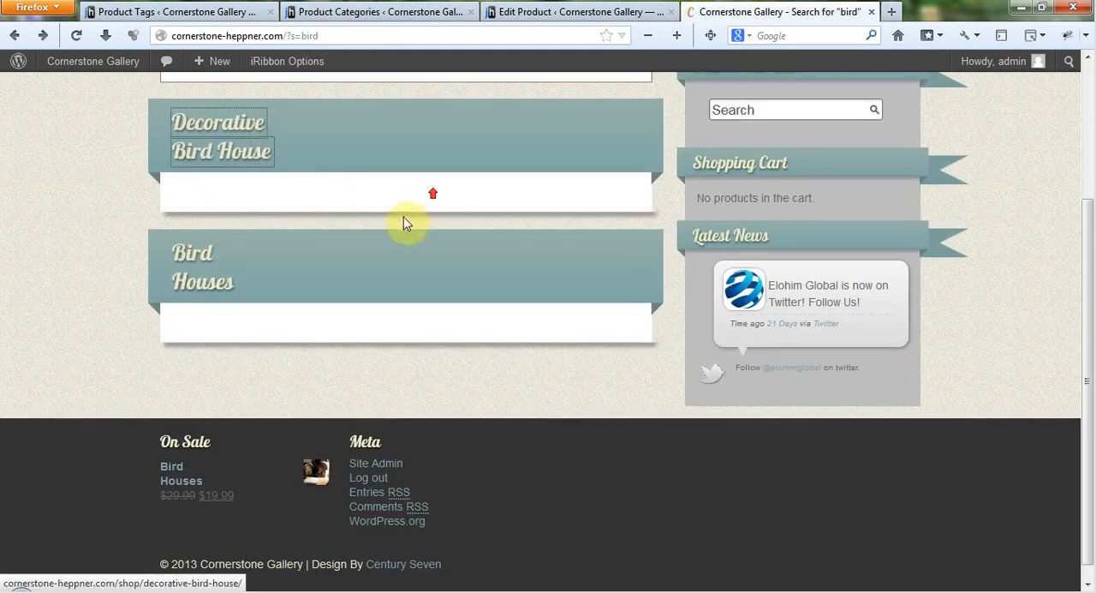
scroll("up", 3)
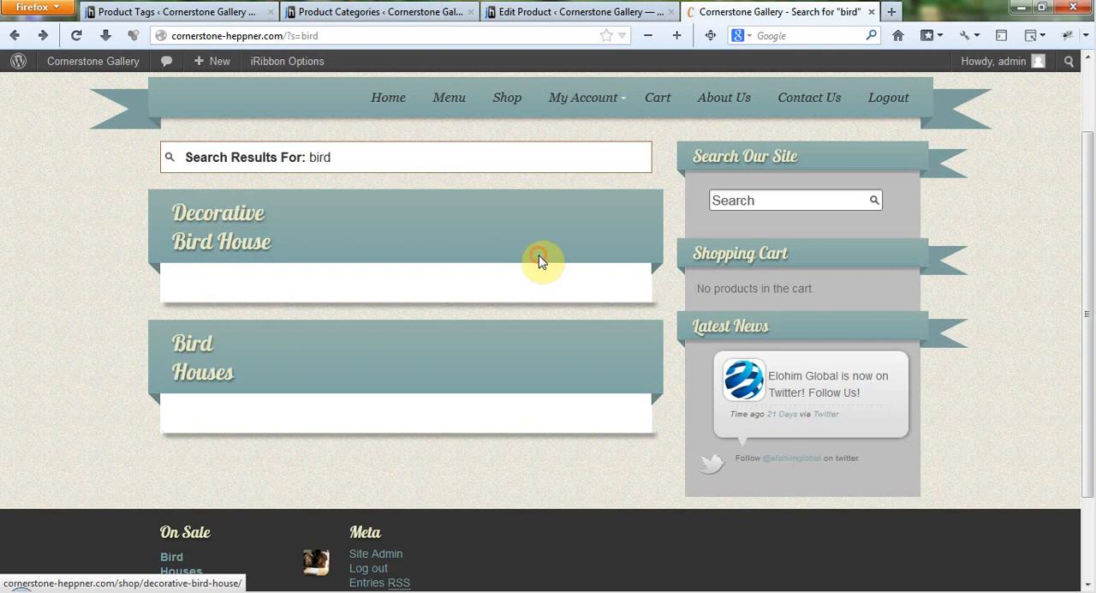
left_click(542, 261)
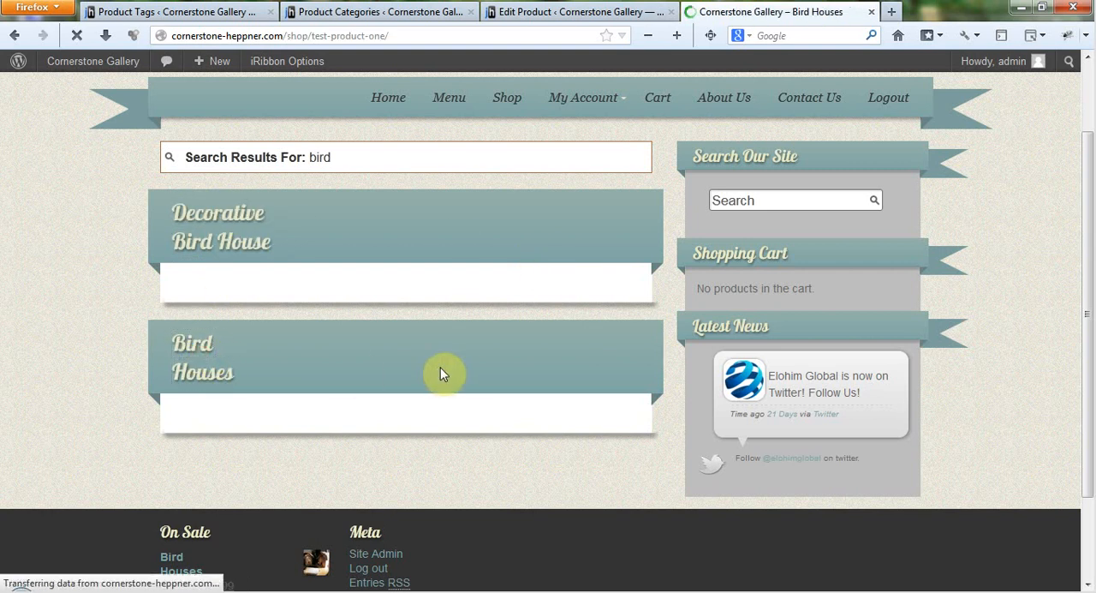
mouse_move(615, 118)
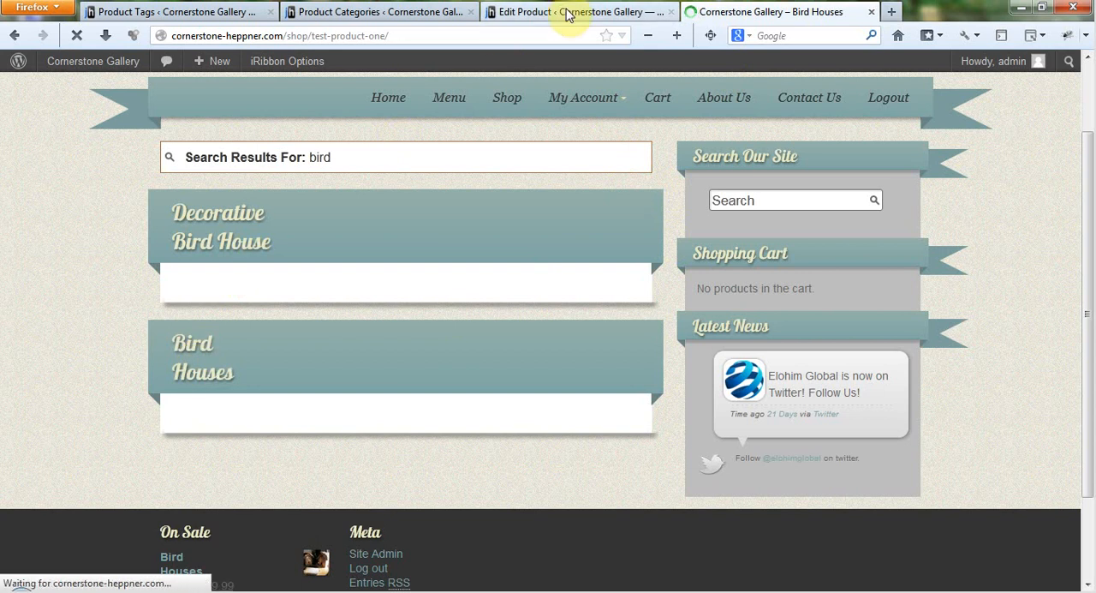
left_click(579, 10)
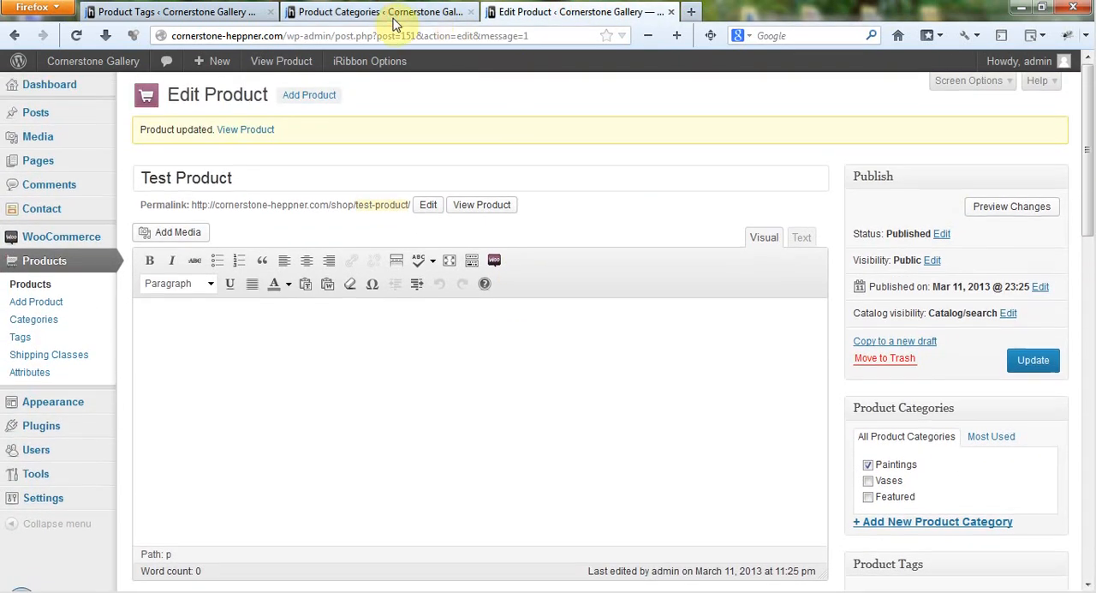
Step: Show the Product Categories list holding Vases, Paintings and Featured
left_click(380, 10)
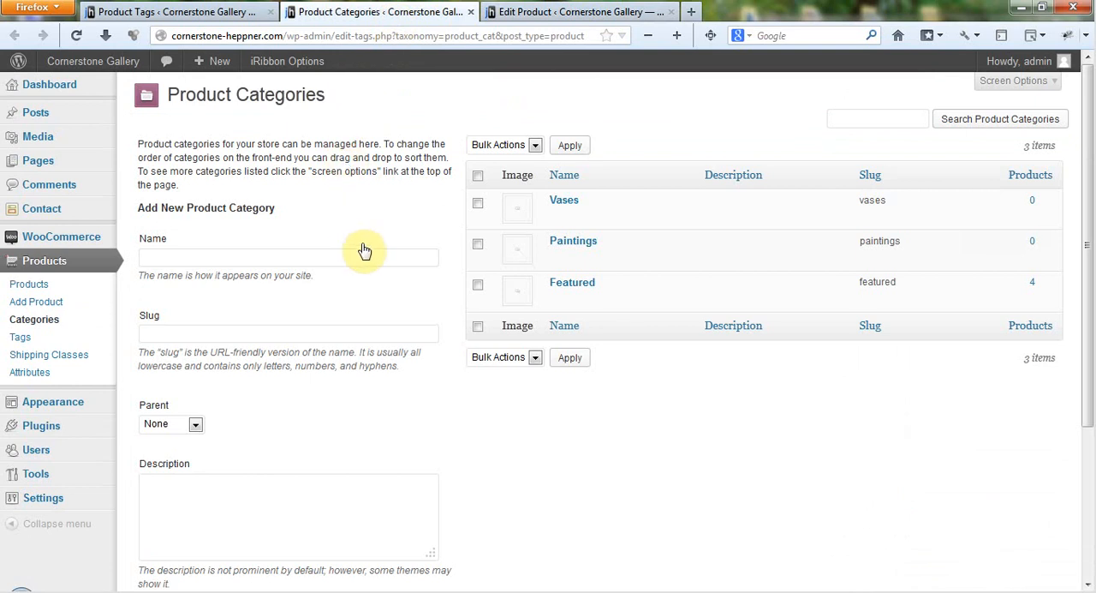
mouse_move(642, 100)
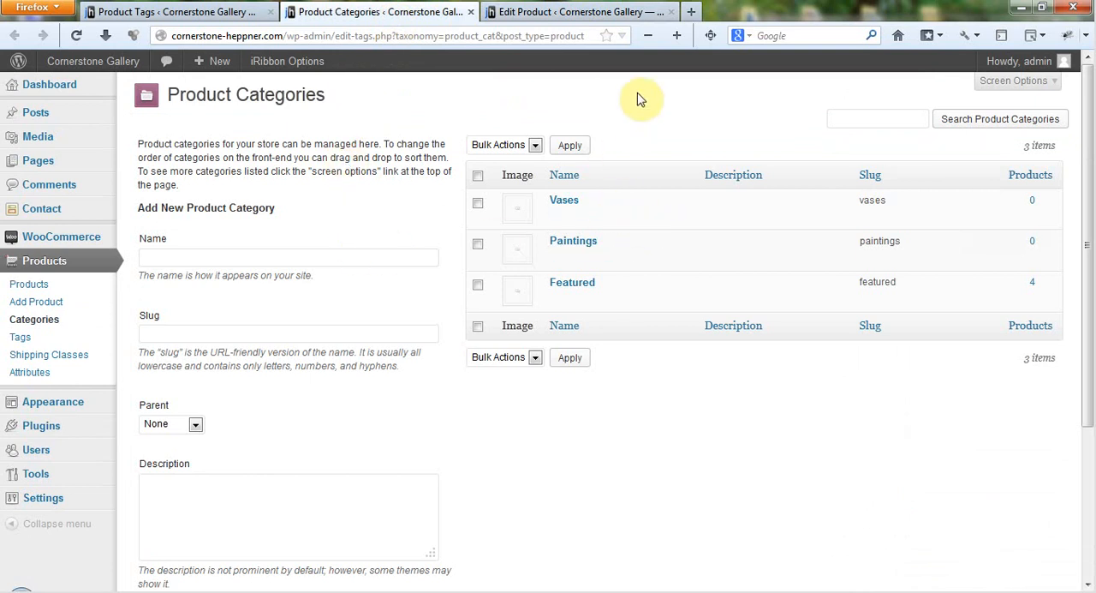
mouse_move(932, 445)
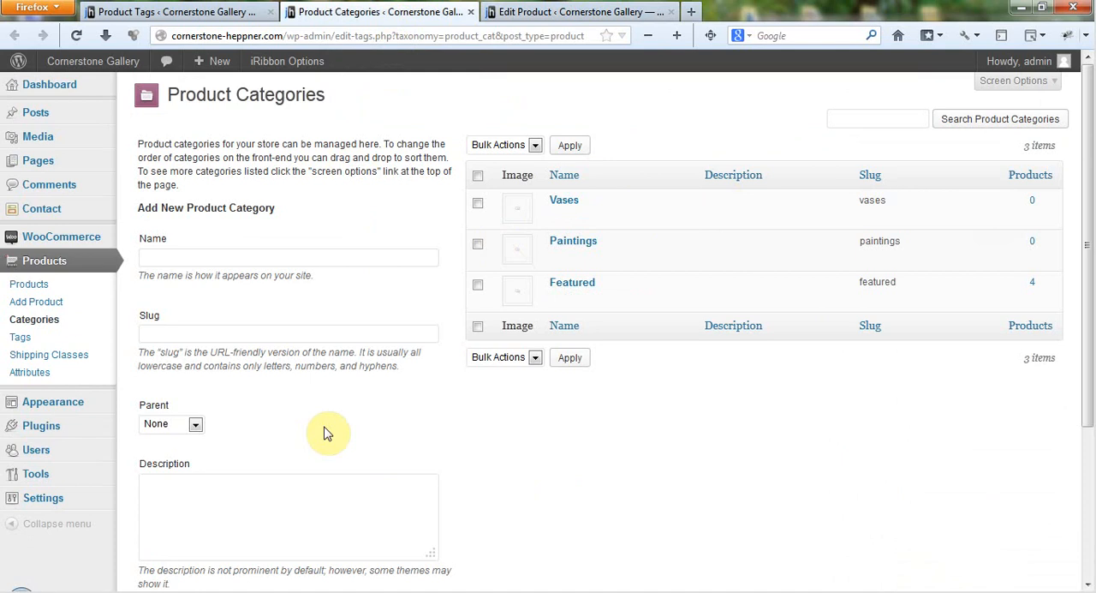
mouse_move(600, 432)
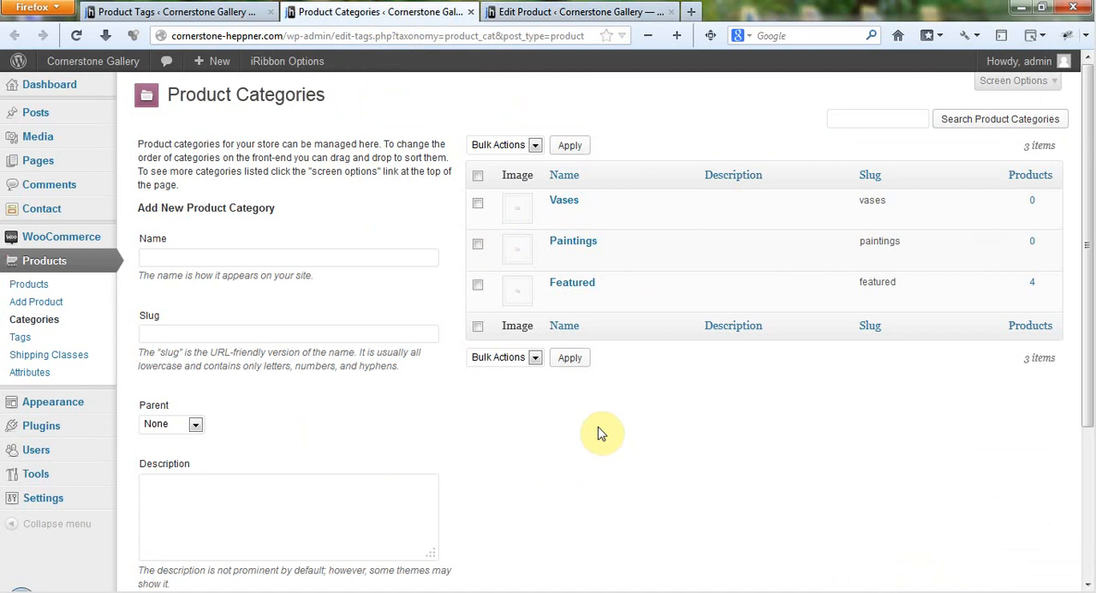
mouse_move(442, 585)
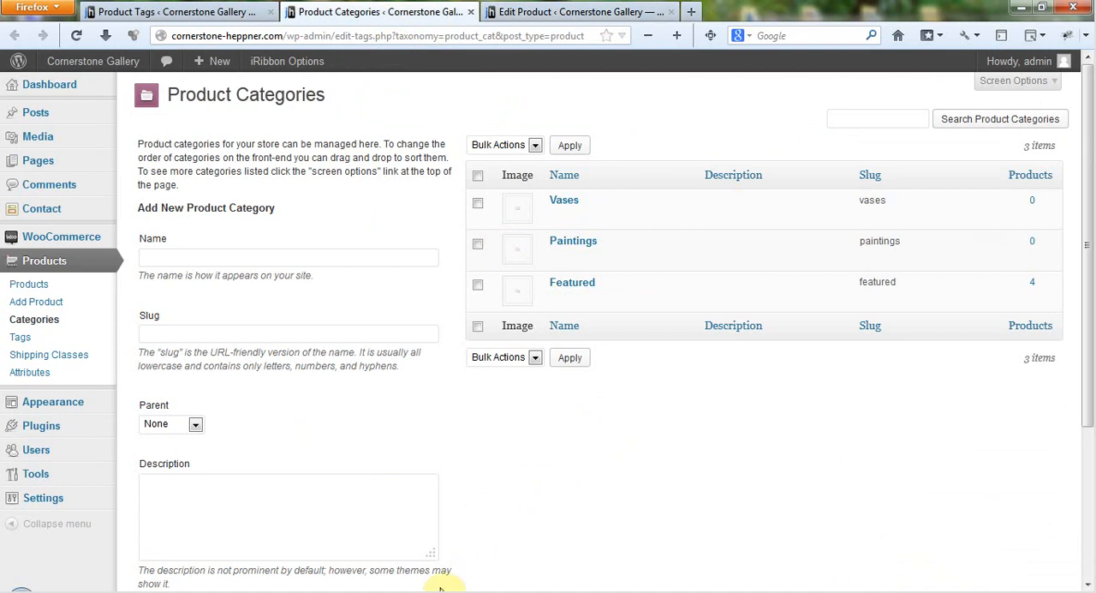
mouse_move(613, 452)
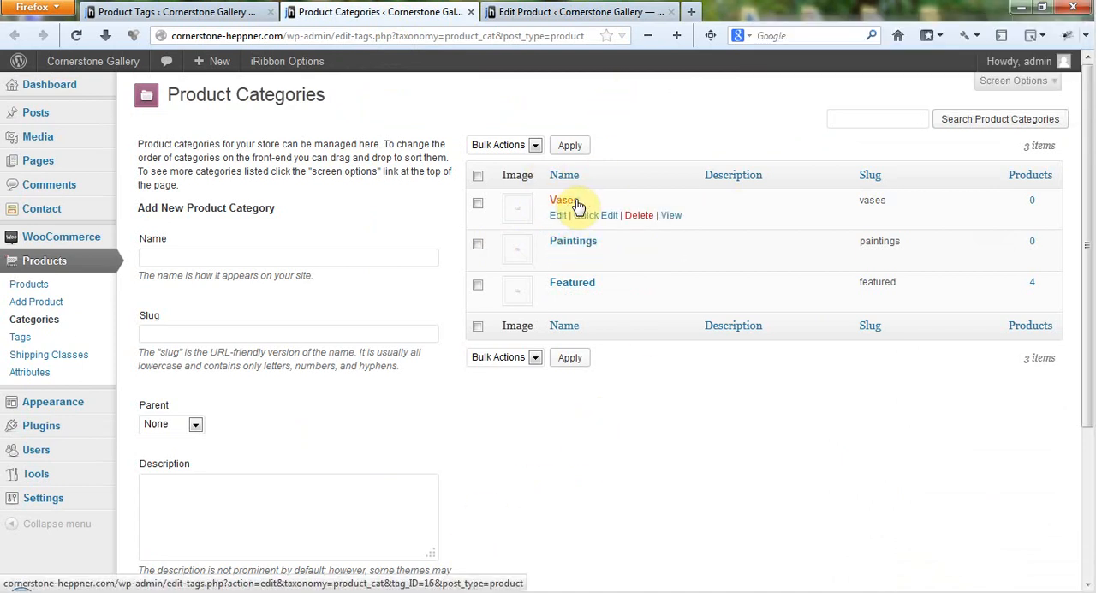
Step: Delete the Vases and Paintings categories, confirming each
left_click(639, 216)
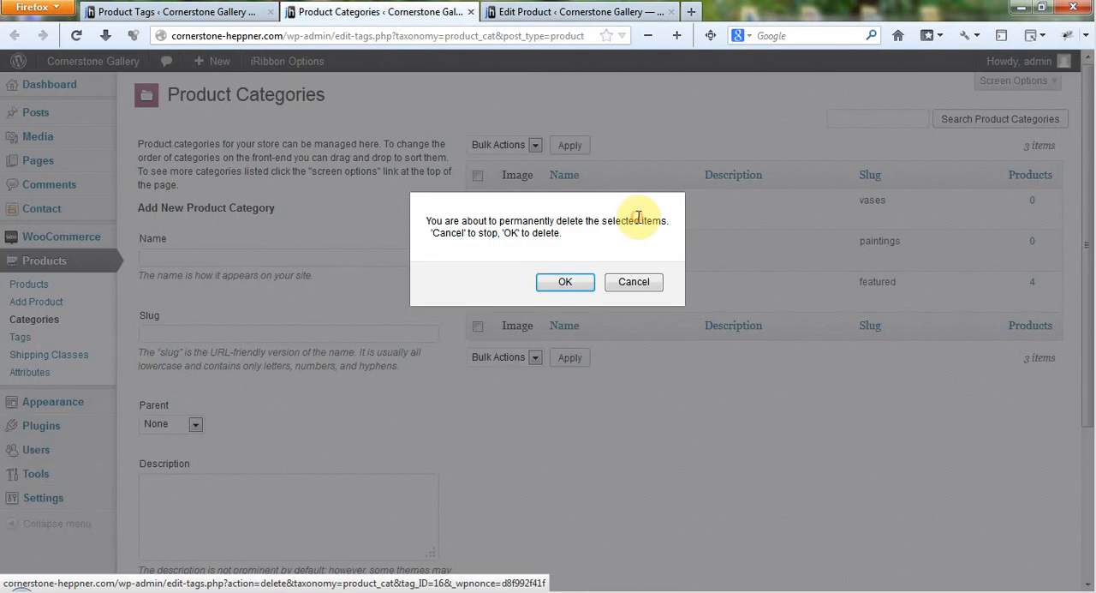
left_click(565, 281)
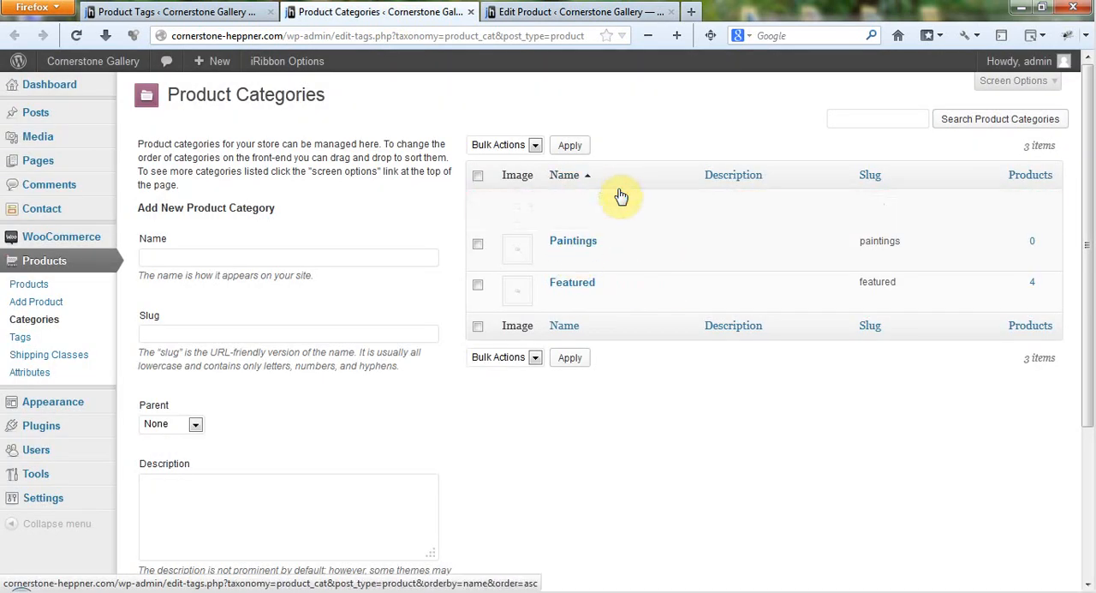
left_click(568, 143)
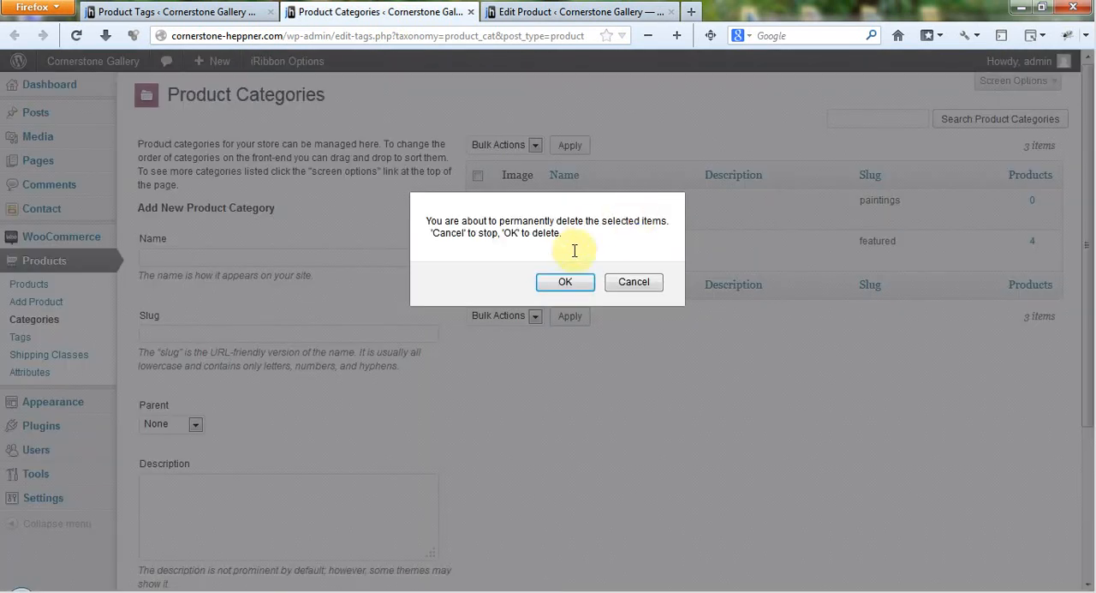
left_click(565, 281)
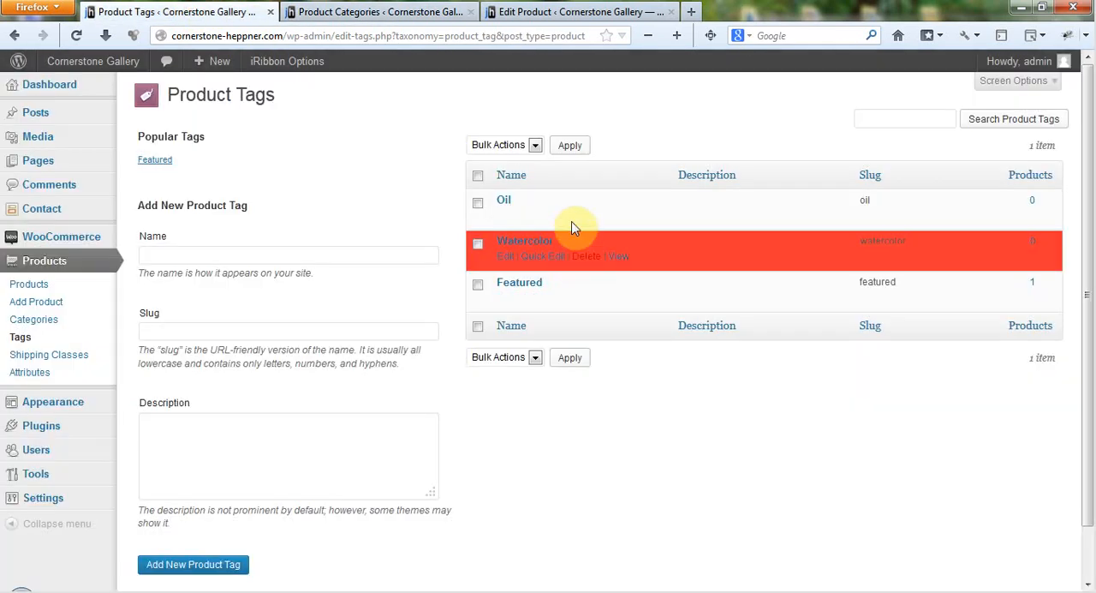
Step: Delete the Watercolor tag and verify both lists now hold only Featured
left_click(585, 257)
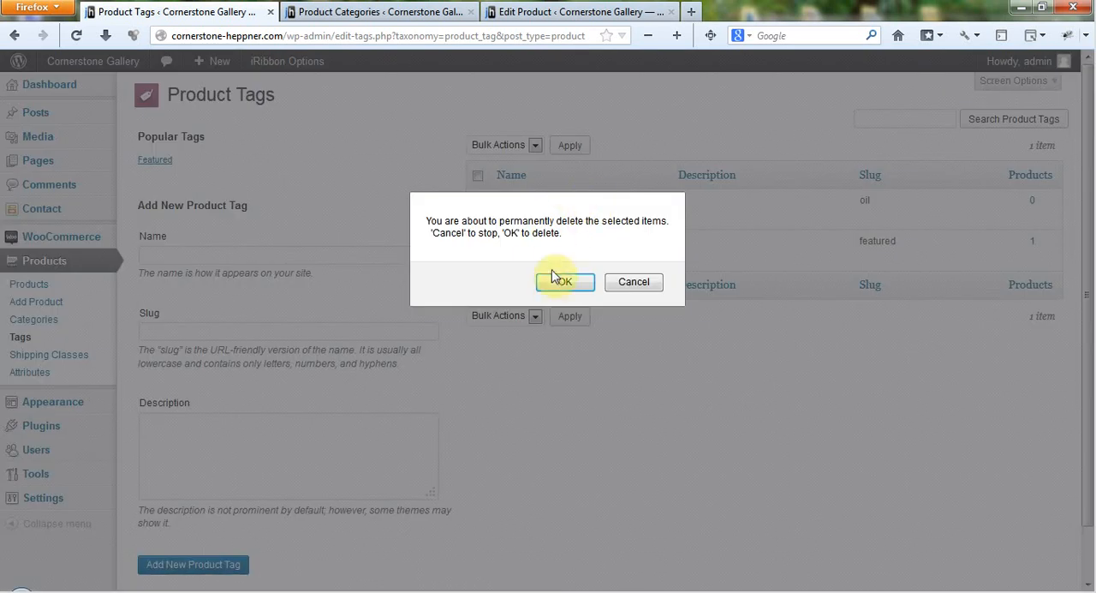
left_click(565, 281)
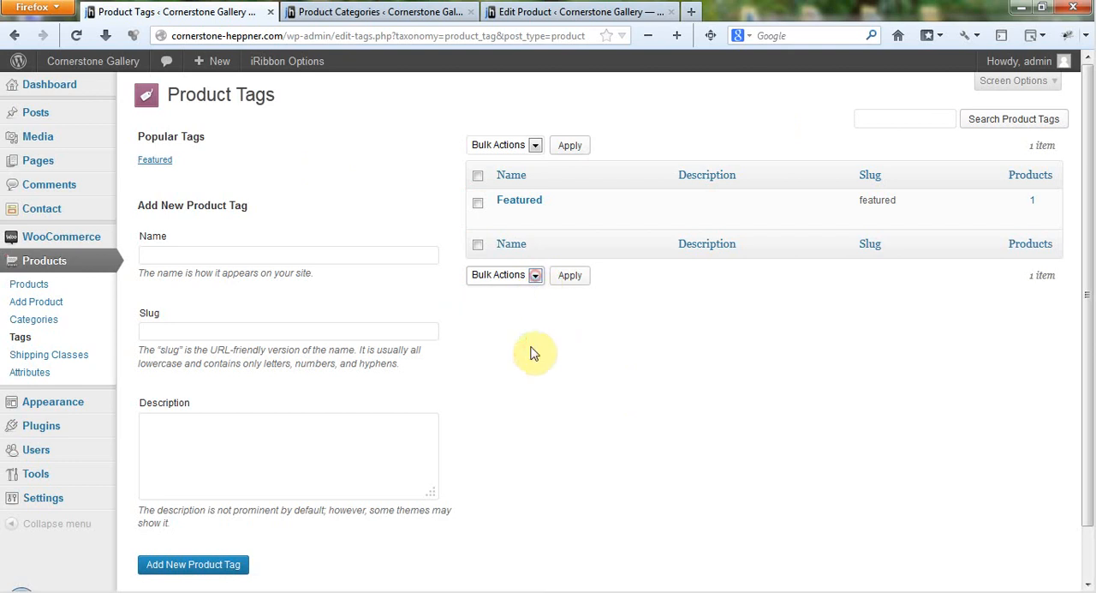
left_click(377, 10)
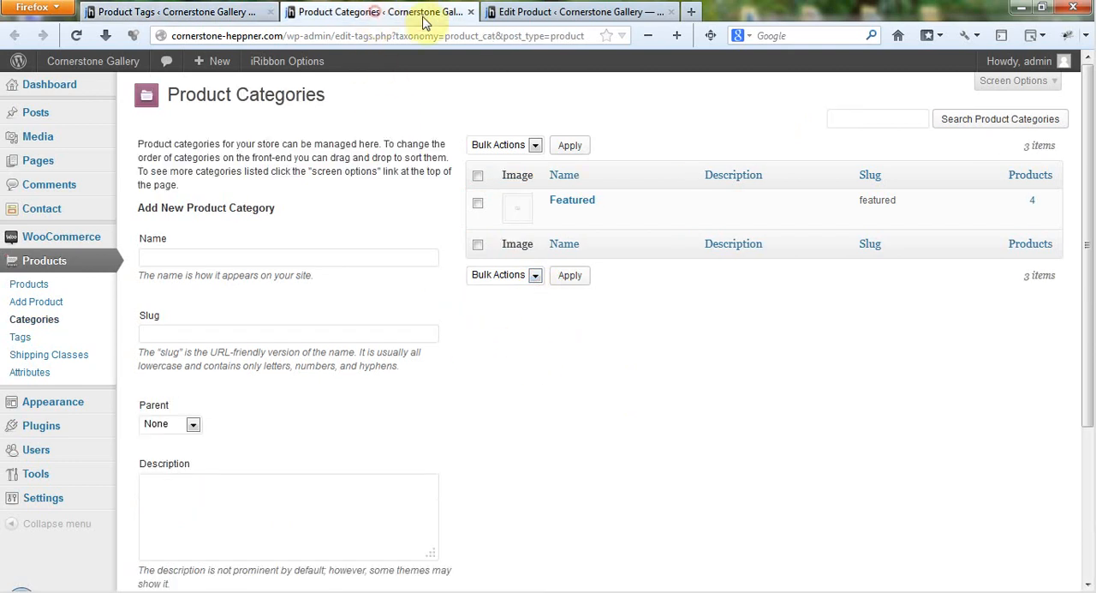
left_click(175, 10)
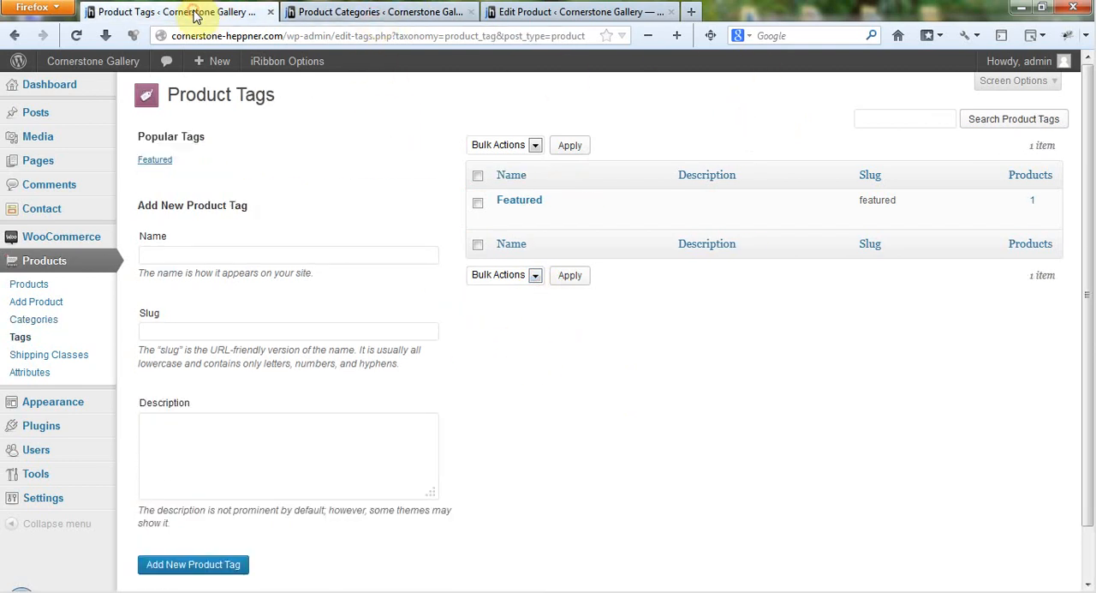
left_click(34, 319)
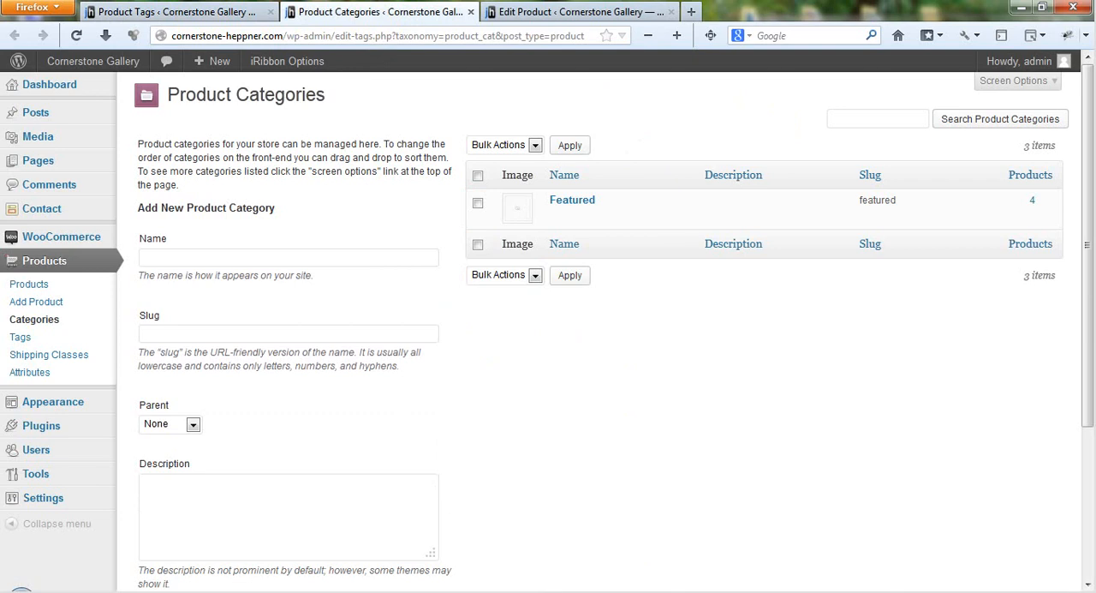